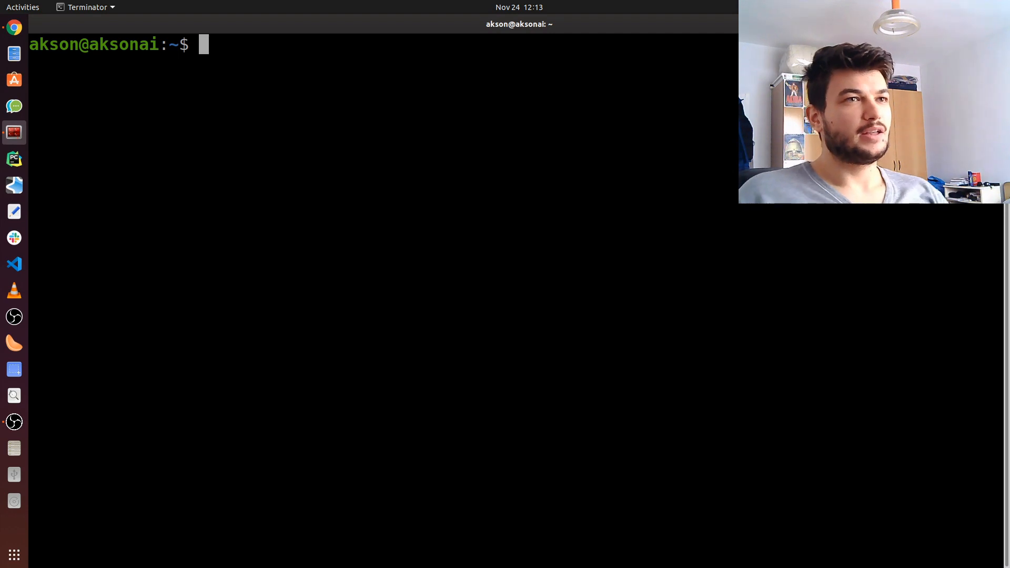
{"action": "mouse_move", "coordinate": [547, 71]}
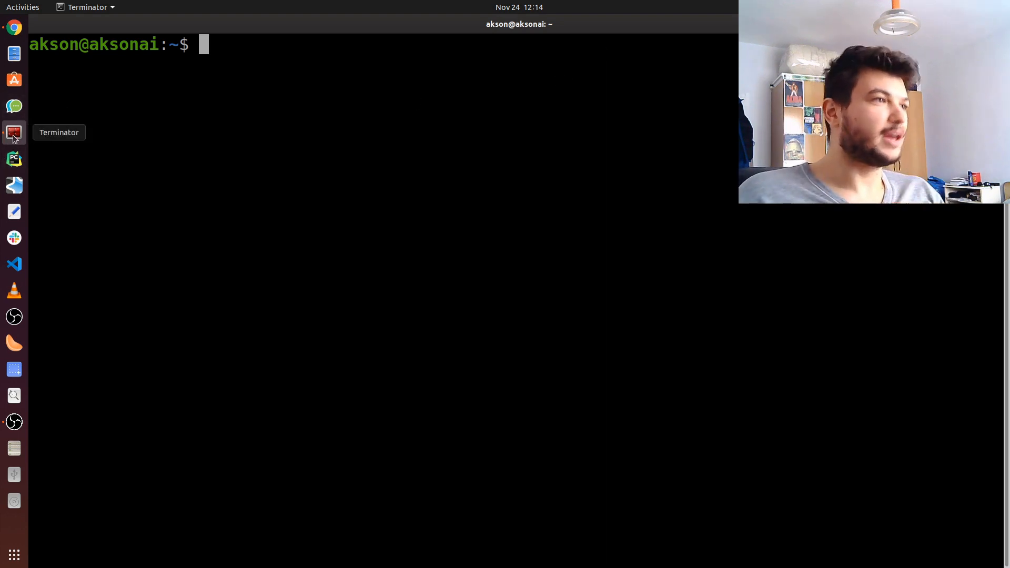
{"action": "mouse_move", "coordinate": [250, 79]}
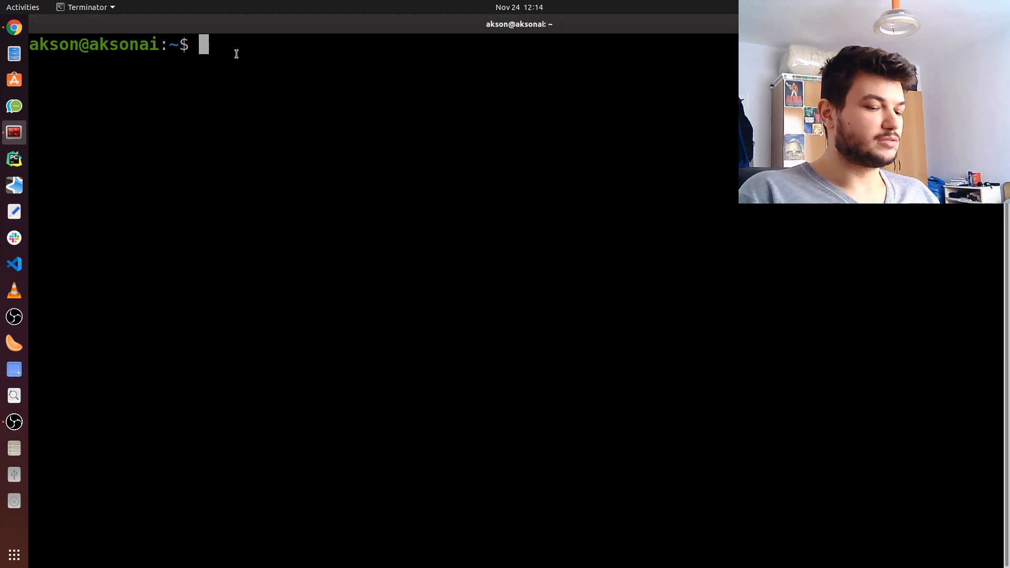
List the home folder, start python3 to see version 3.7.5rc1, then exit the interpreter.
{"action": "type", "text": "ls"}
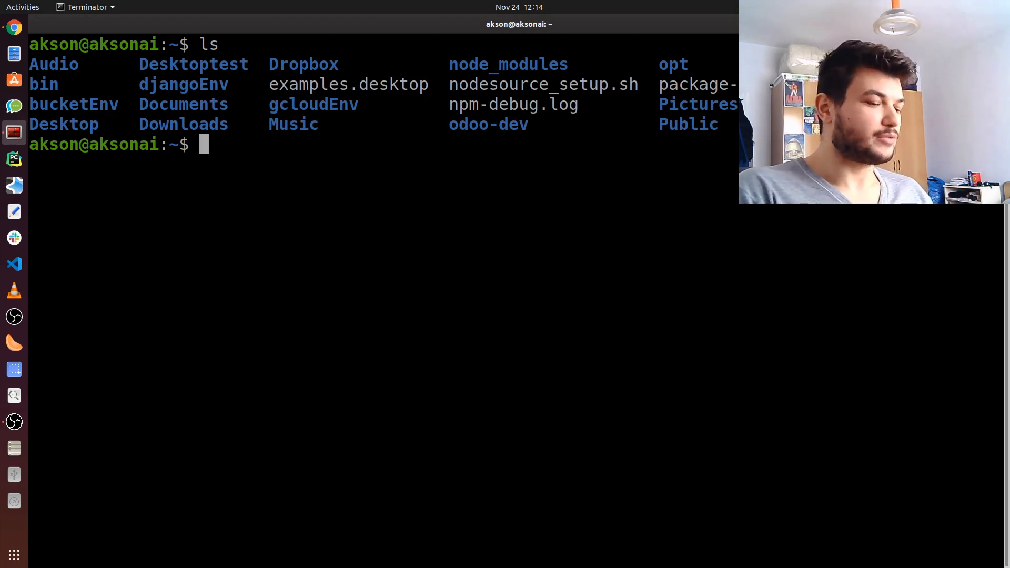
{"action": "type", "text": "python3"}
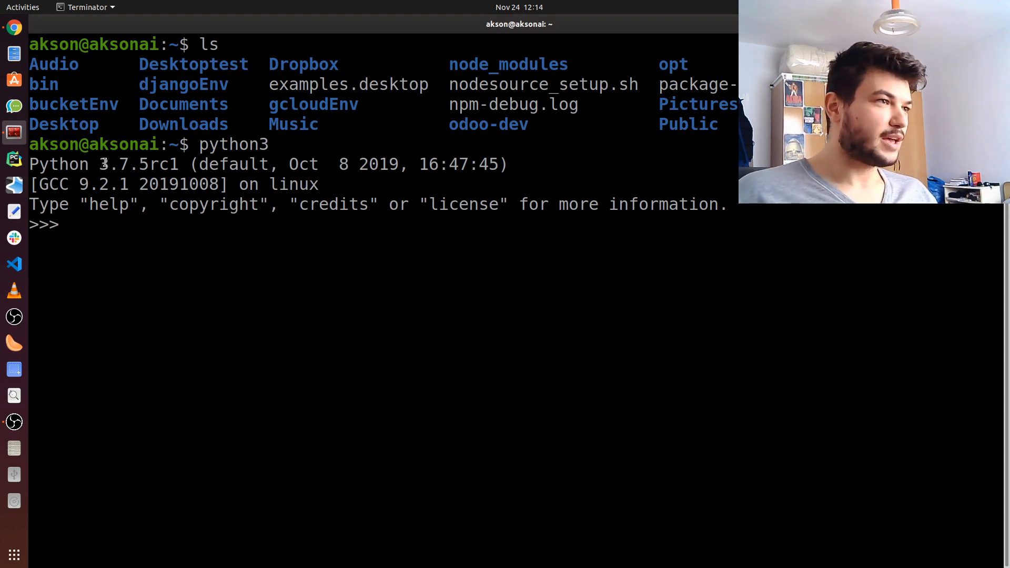
{"action": "double_click", "coordinate": [118, 165]}
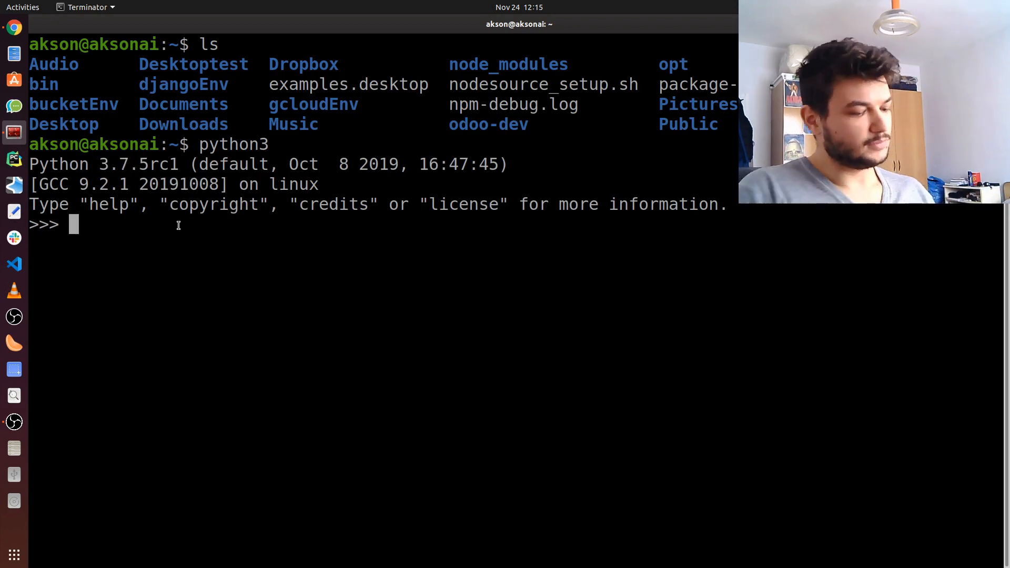
{"action": "type", "text": "exit()"}
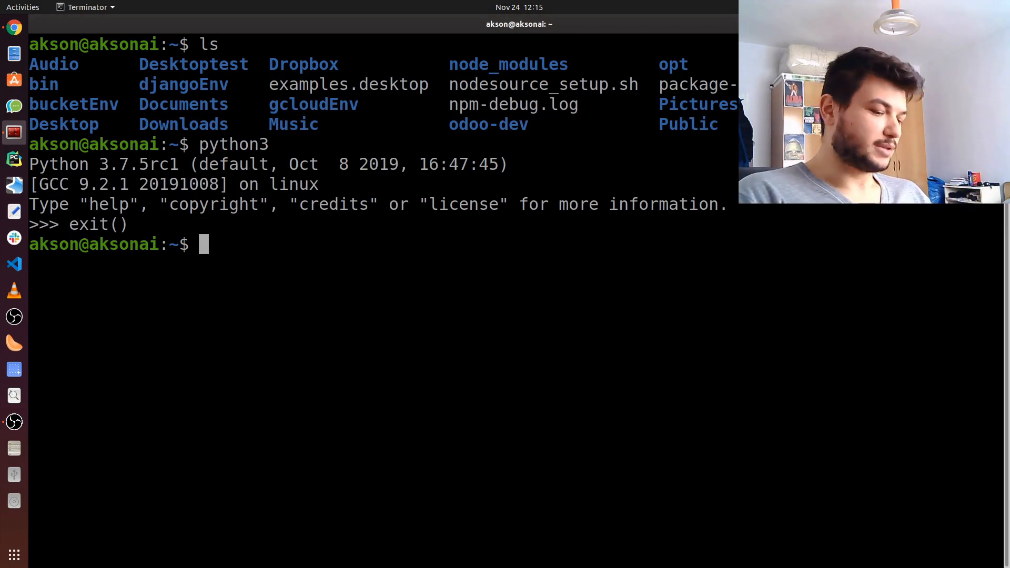
{"action": "type", "text": "sudo apt"}
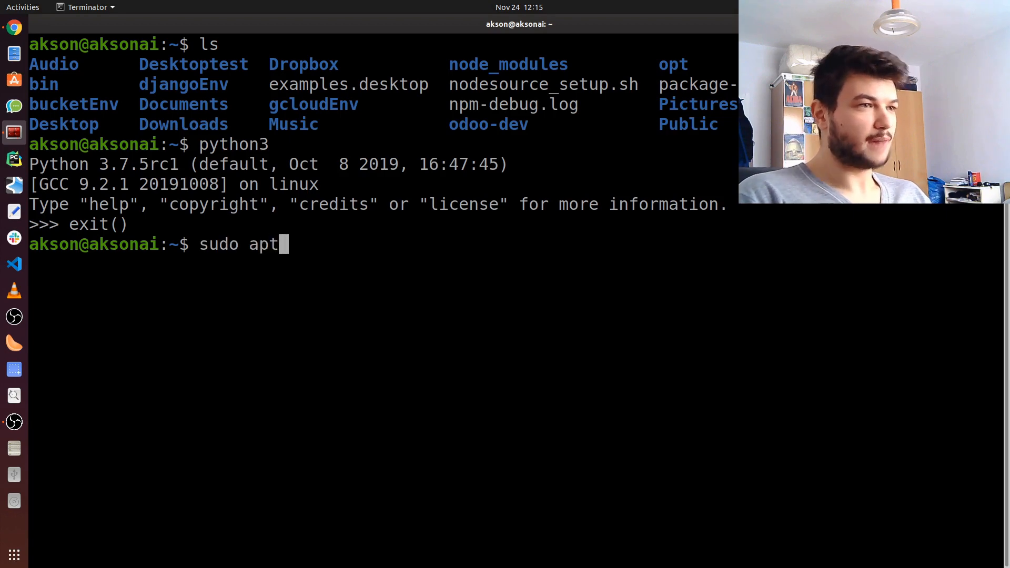
{"action": "type", "text": "-"}
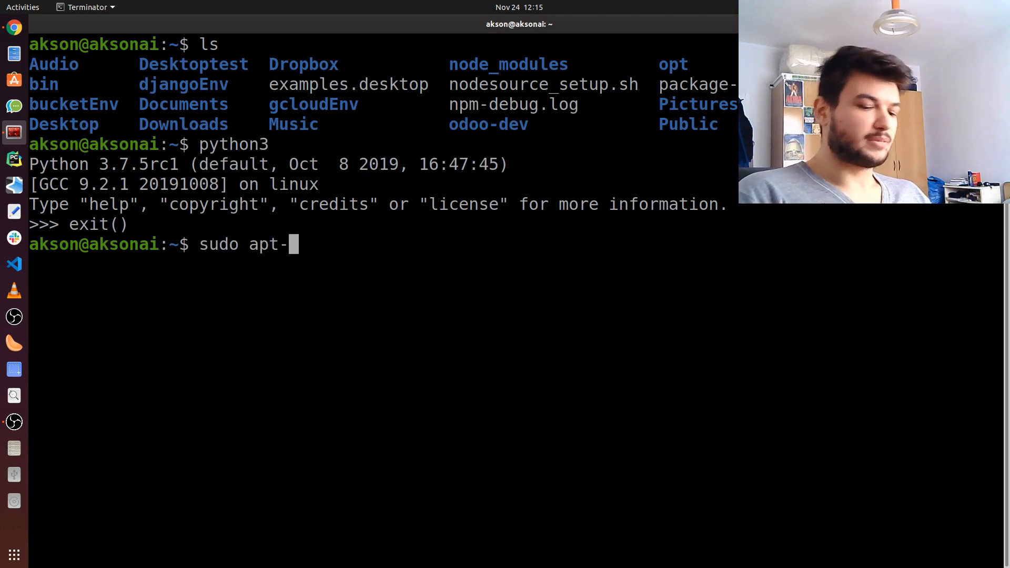
{"action": "type", "text": "get"}
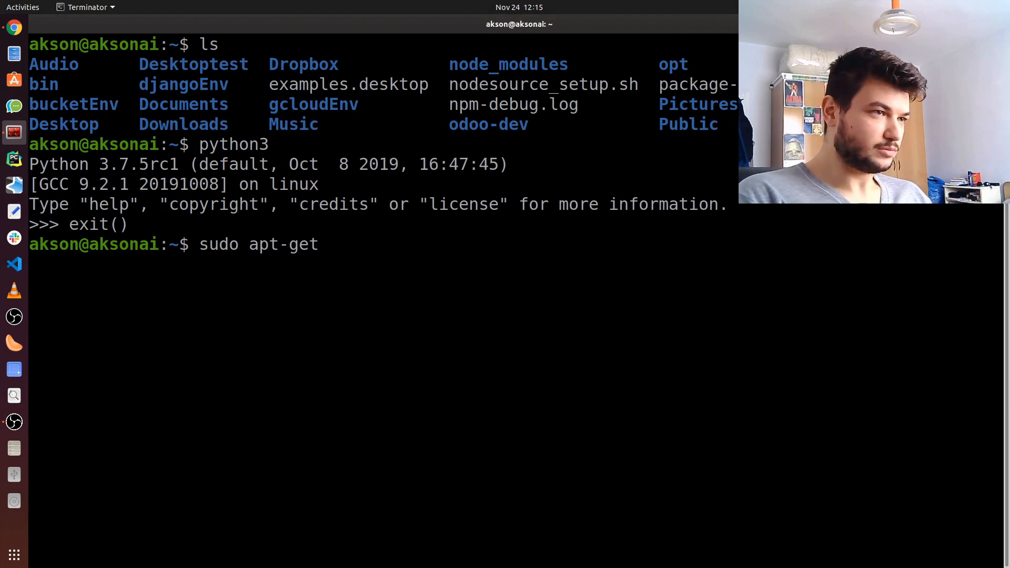
{"action": "type", "text": "pytho"}
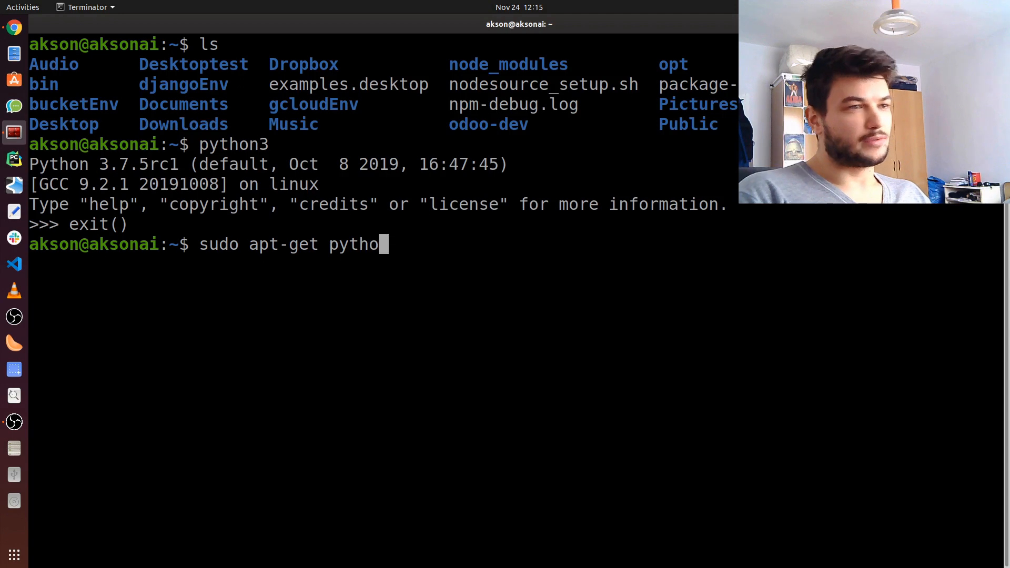
{"action": "type", "text": "3"}
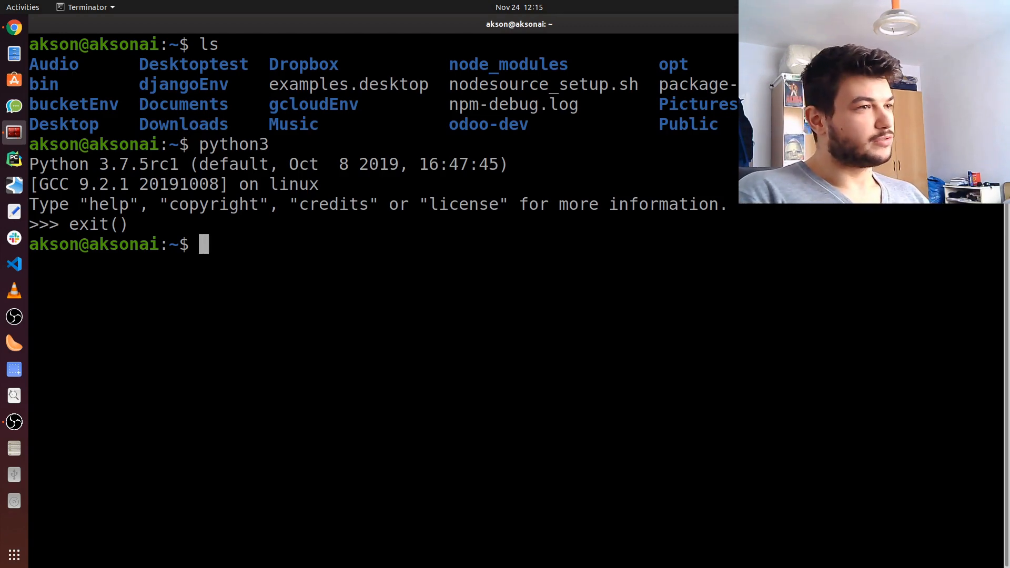
Confirm git --version reports 2.20.1, then type and erase a 'sudo apt-get install git' example.
{"action": "type", "text": "git --"}
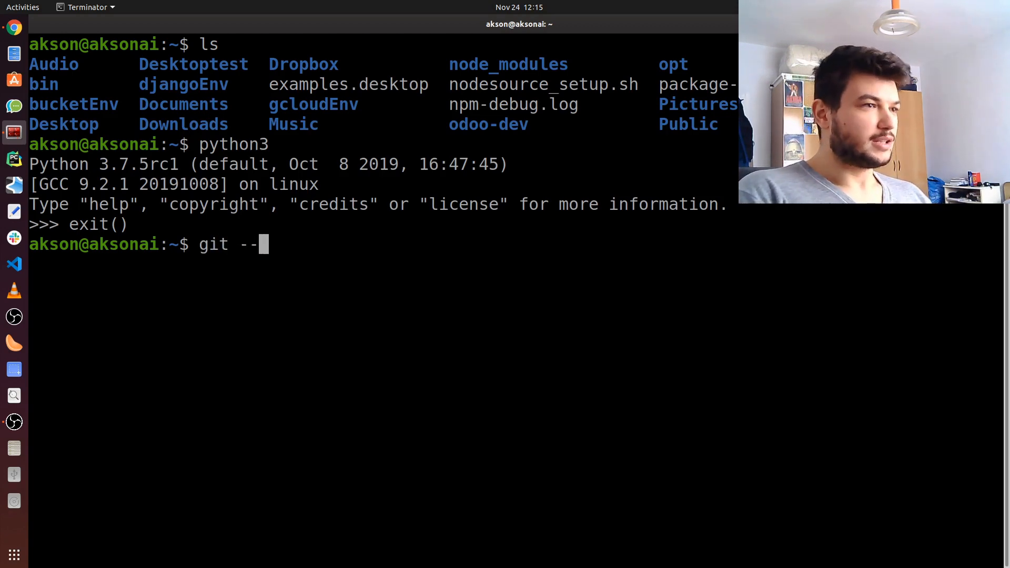
{"action": "type", "text": "version"}
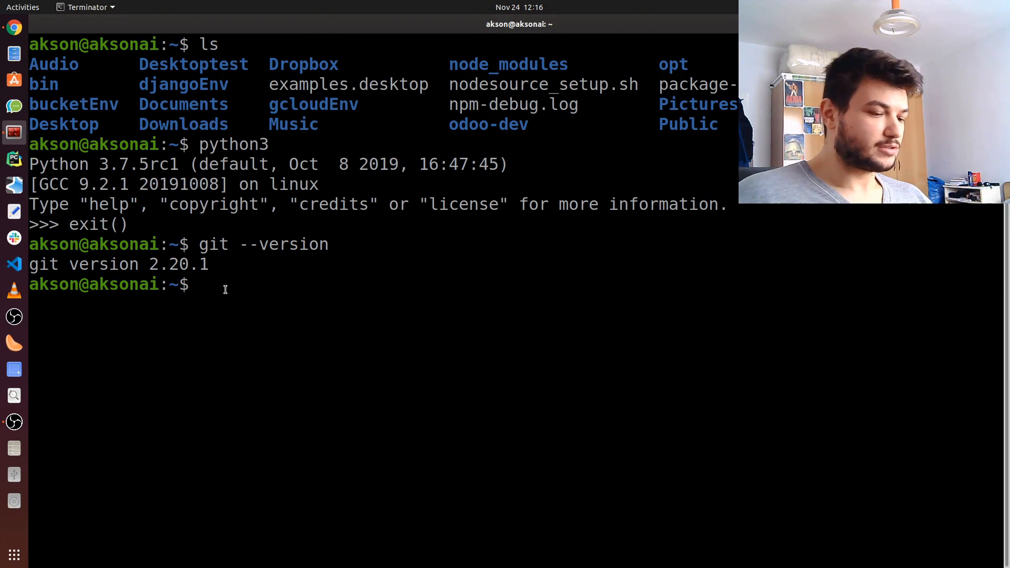
{"action": "type", "text": "sud"}
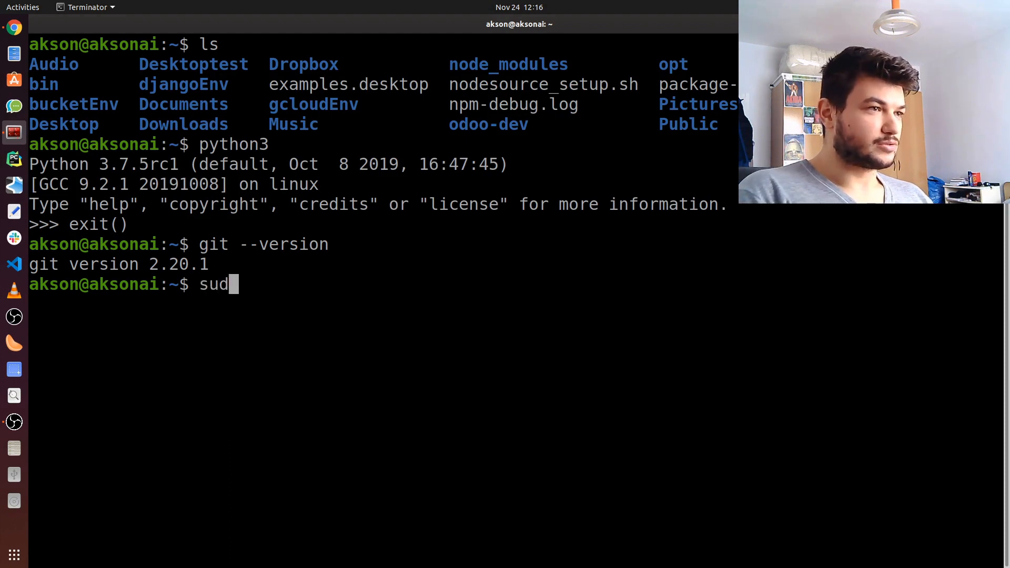
{"action": "type", "text": "o apt"}
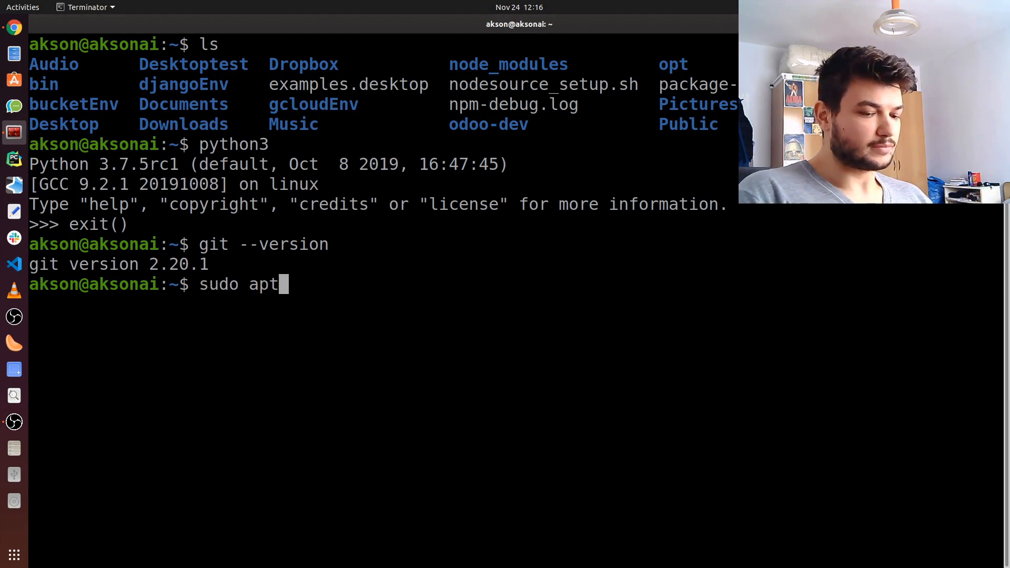
{"action": "type", "text": "-get g"}
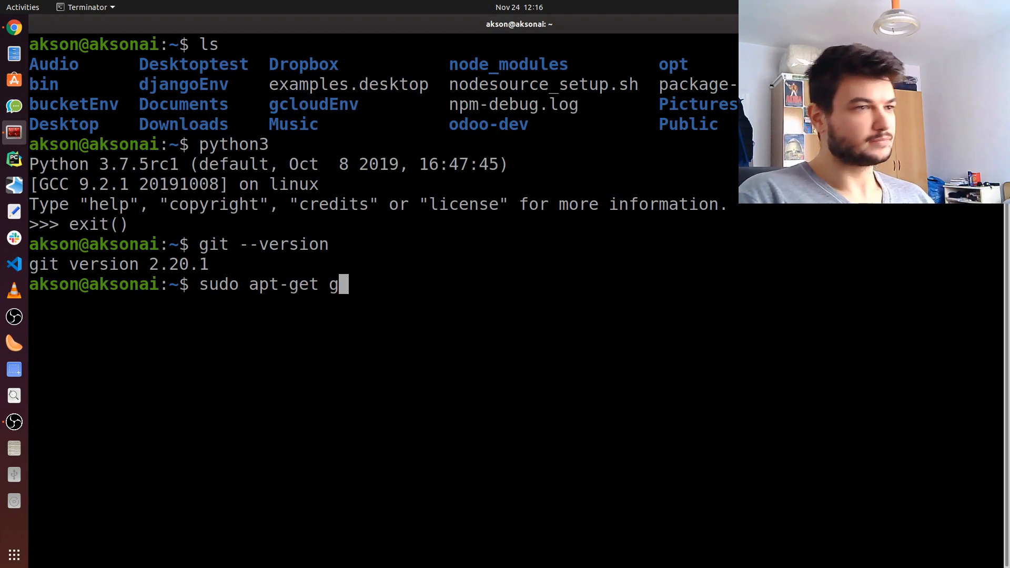
{"action": "type", "text": "it"}
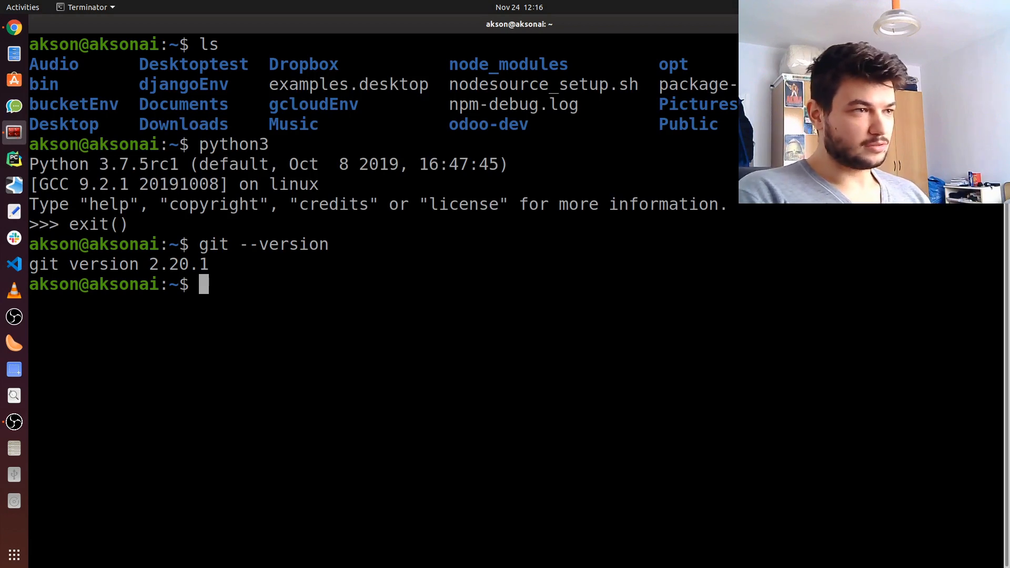
Install Visual Studio Code with 'snap install code --classic', authenticating with the password.
{"action": "type", "text": "snap install code"}
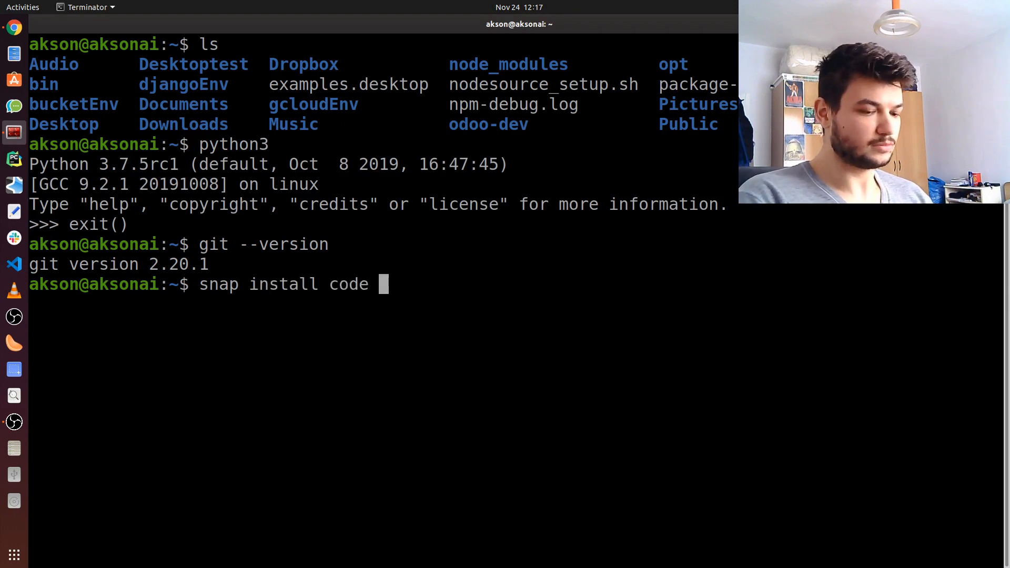
{"action": "type", "text": "--classic"}
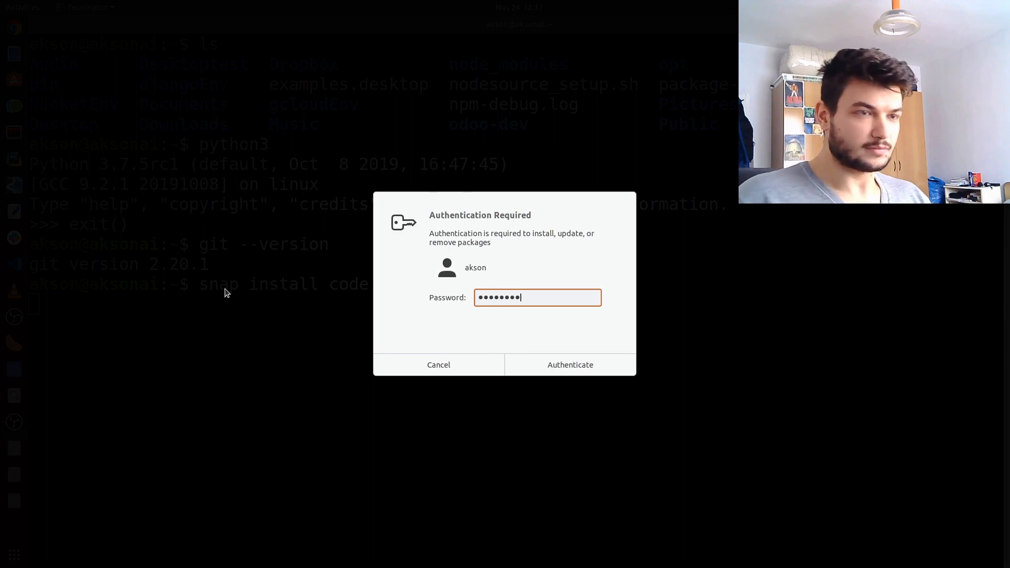
{"action": "left_click", "coordinate": [570, 365]}
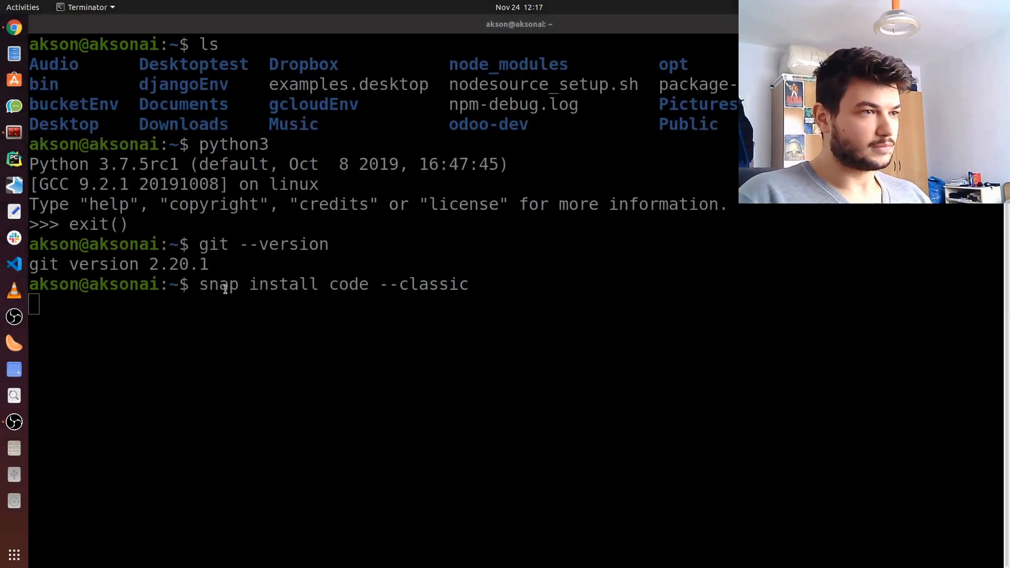
{"action": "key", "text": "Return"}
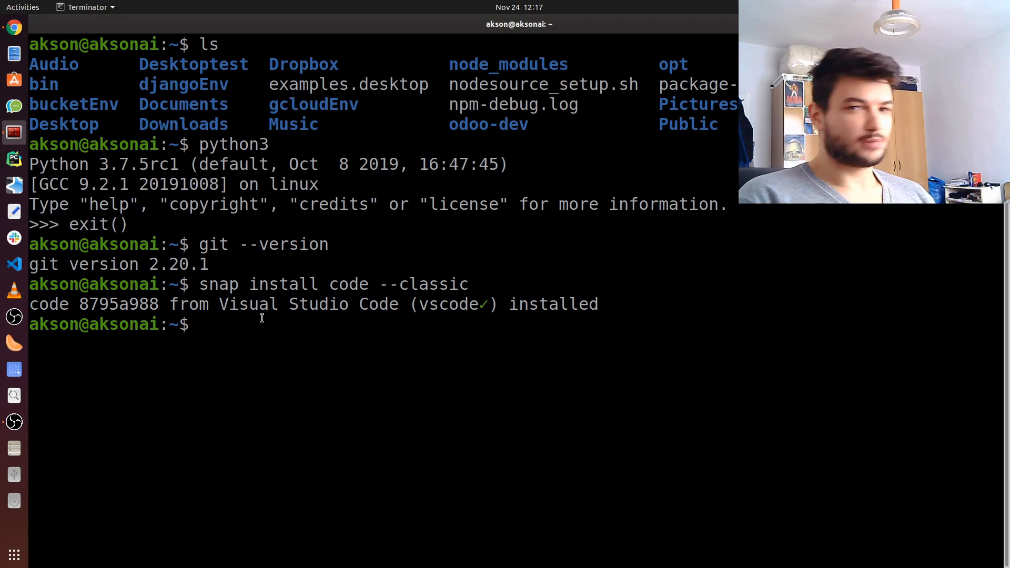
Move into Desktop, confirm the path /home/akson/Desktop with pwd, and clear the screen.
{"action": "type", "text": "cd Deskto"}
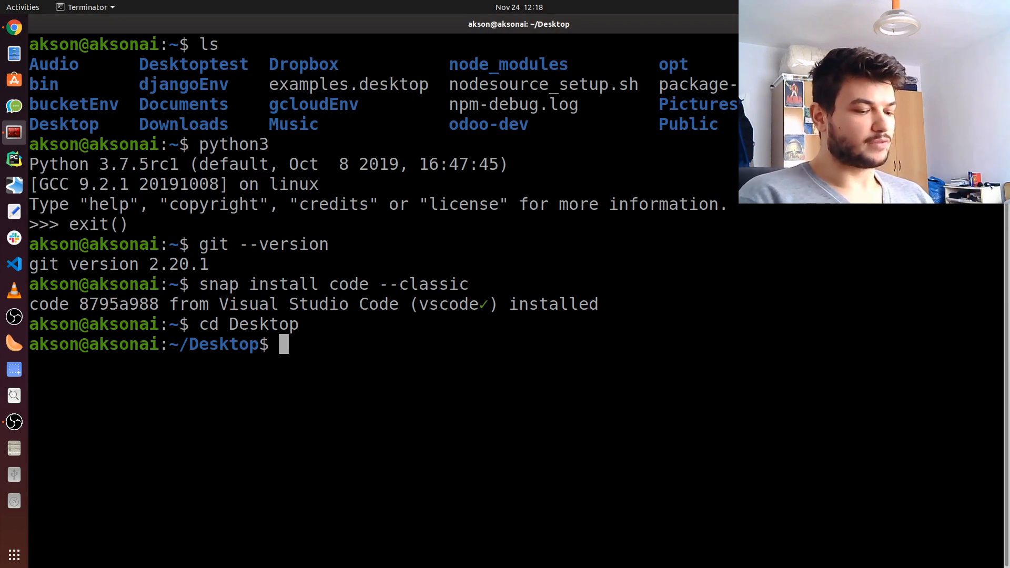
{"action": "type", "text": "pwd"}
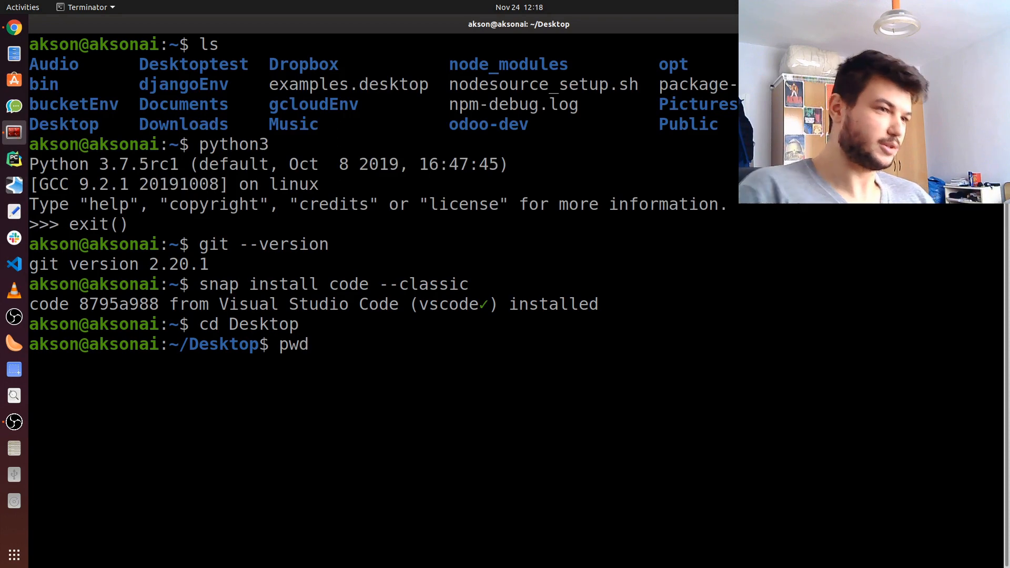
{"action": "key", "text": "Return"}
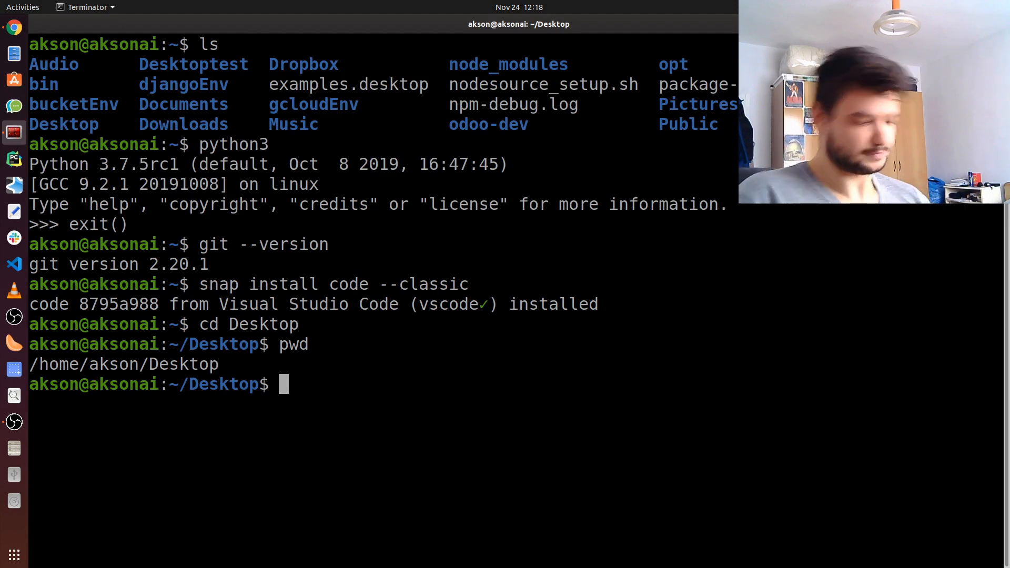
{"action": "type", "text": "clear"}
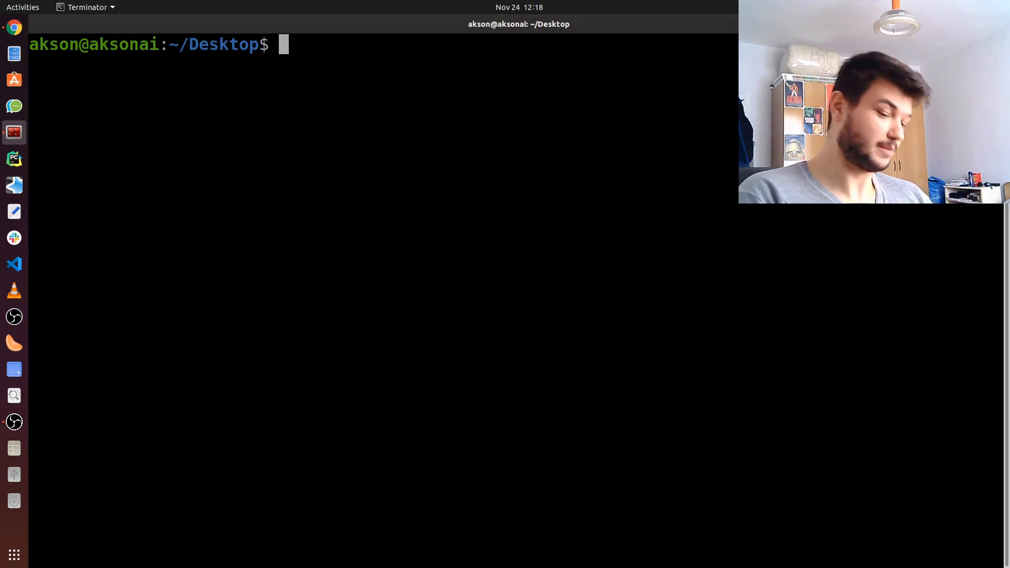
Create a djangogirls folder on the Desktop with mkdir.
{"action": "type", "text": "mk"}
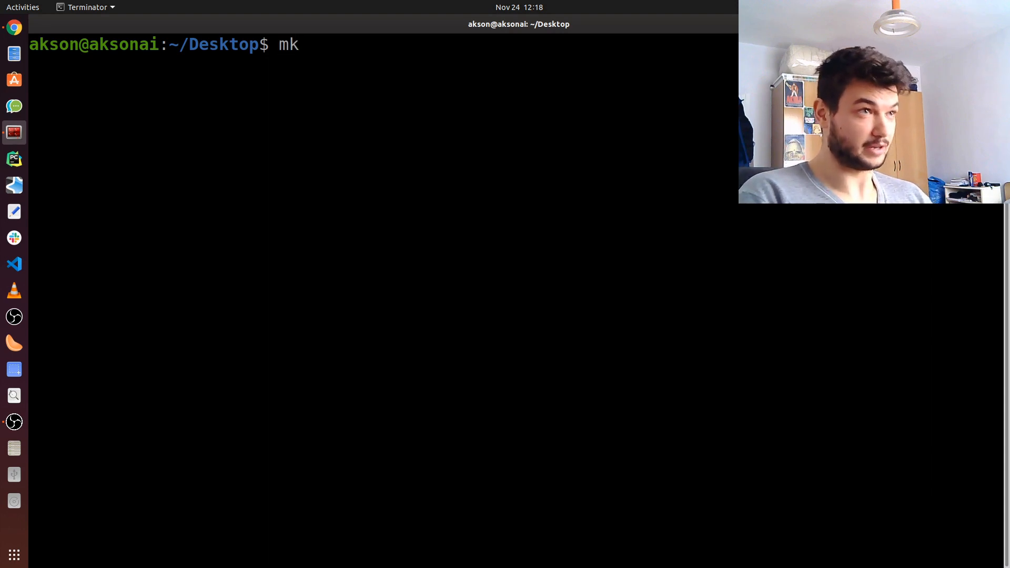
{"action": "type", "text": "dir"}
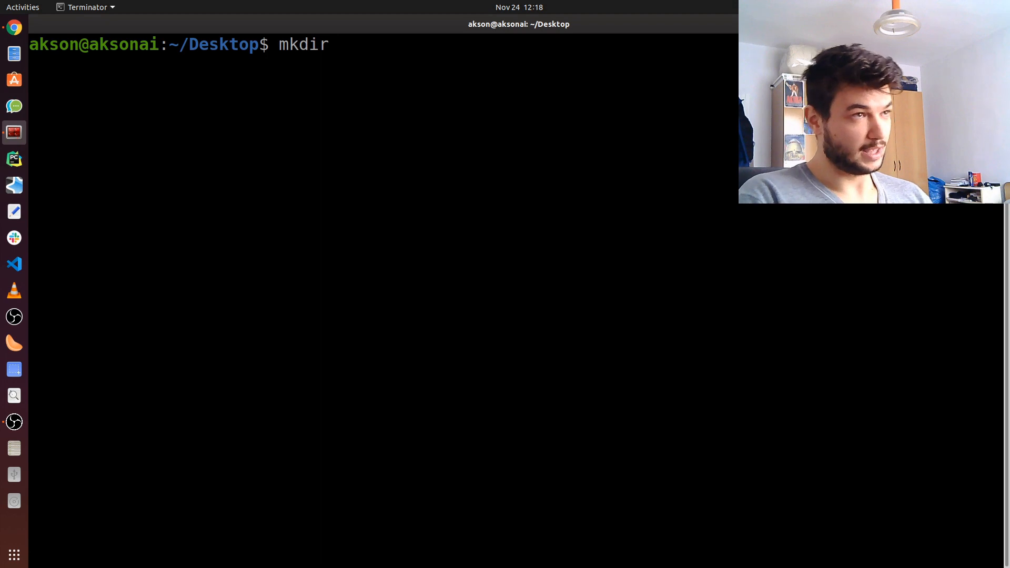
{"action": "type", "text": "dja"}
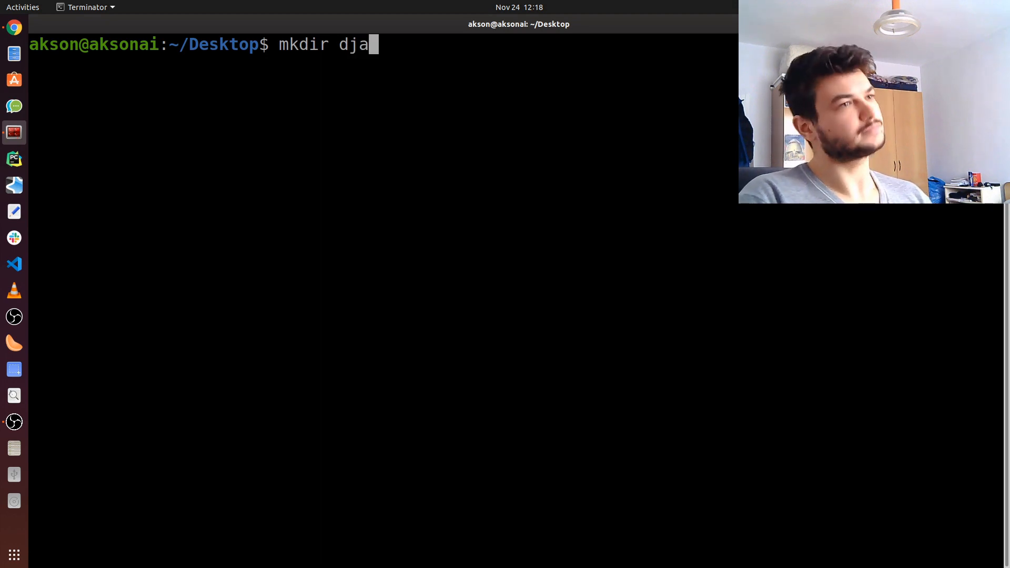
{"action": "type", "text": "ngogirls"}
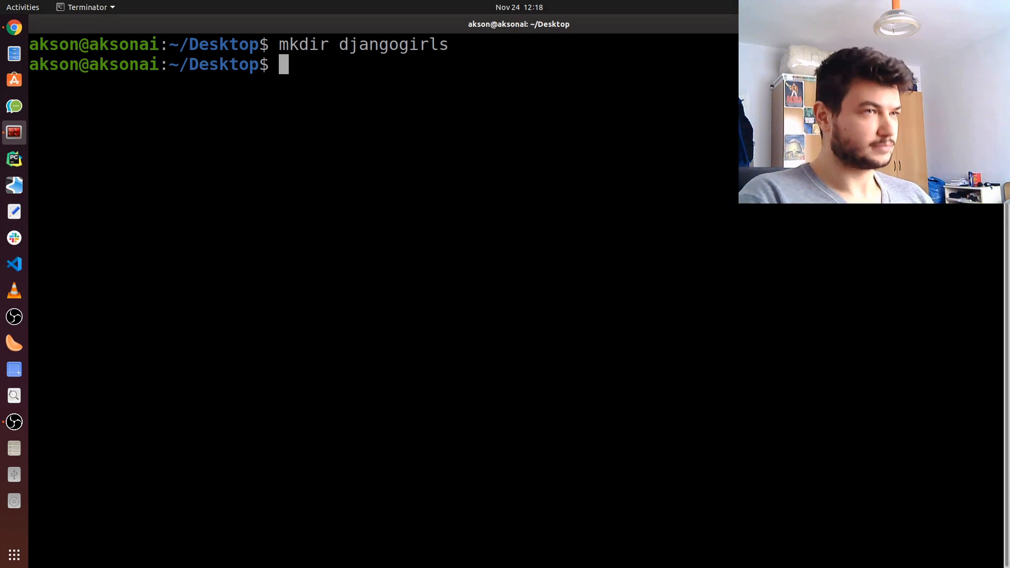
Change the working directory into djangogirls.
{"action": "type", "text": "cd"}
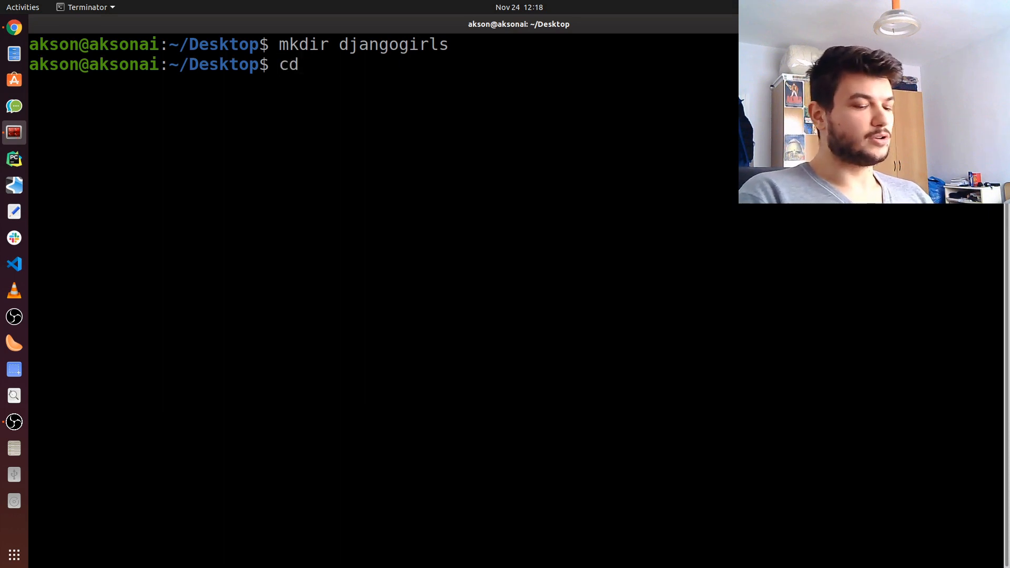
{"action": "type", "text": "django"}
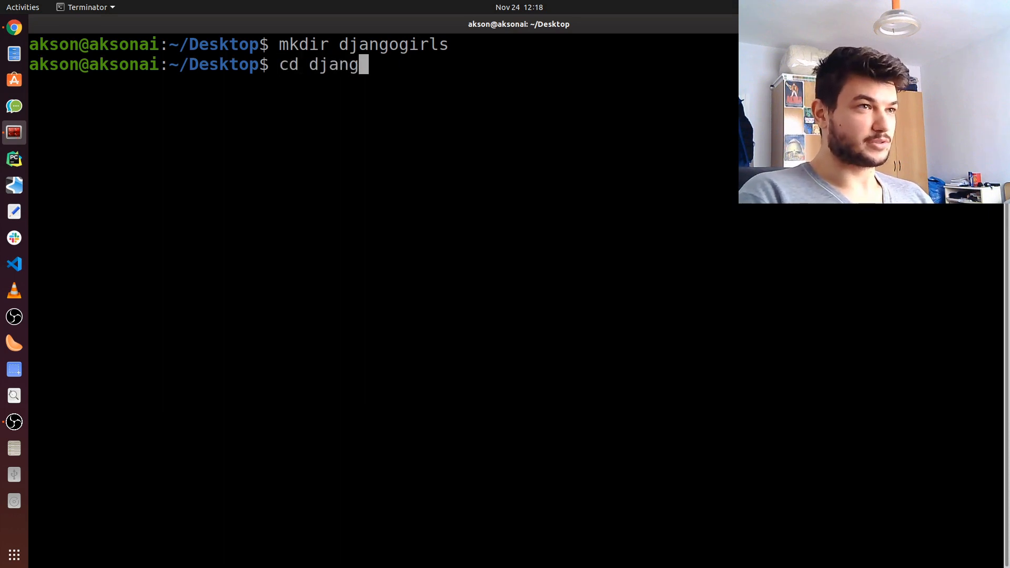
{"action": "type", "text": "o"}
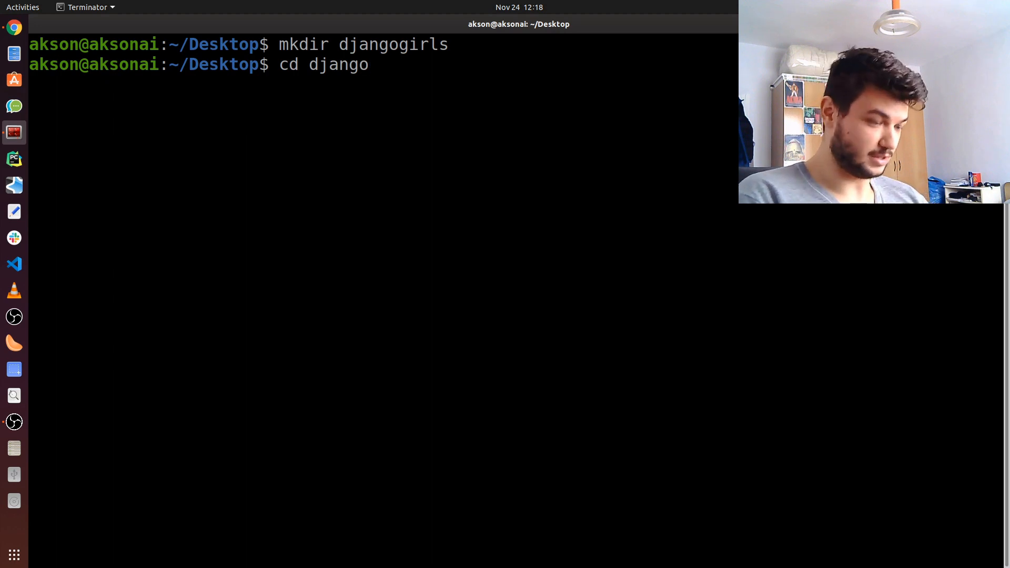
{"action": "type", "text": "girl"}
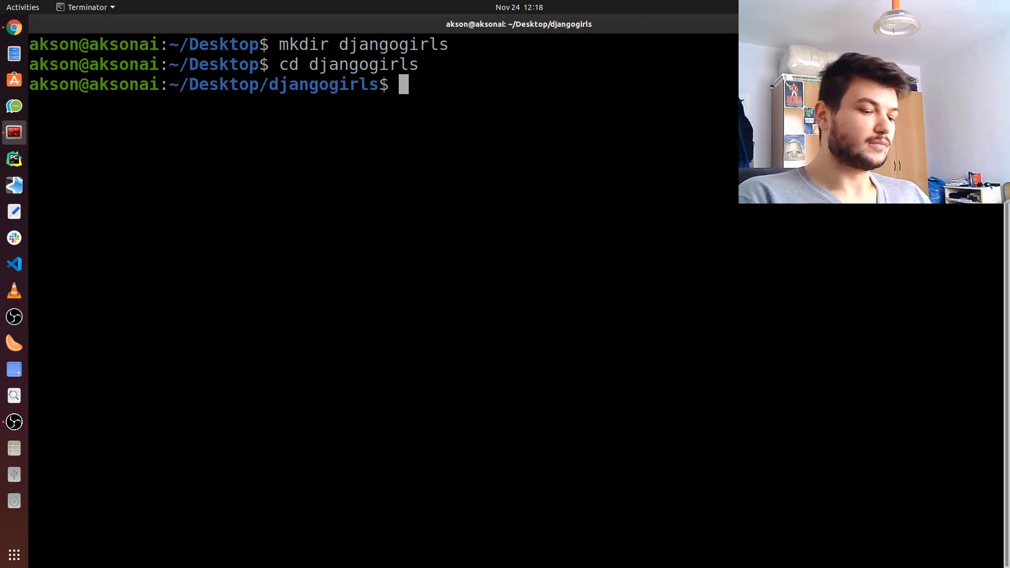
Run 'sudo apt-get install python3-venv', which reports version 3.7.5-1 is already newest.
{"action": "type", "text": "sudo pyt"}
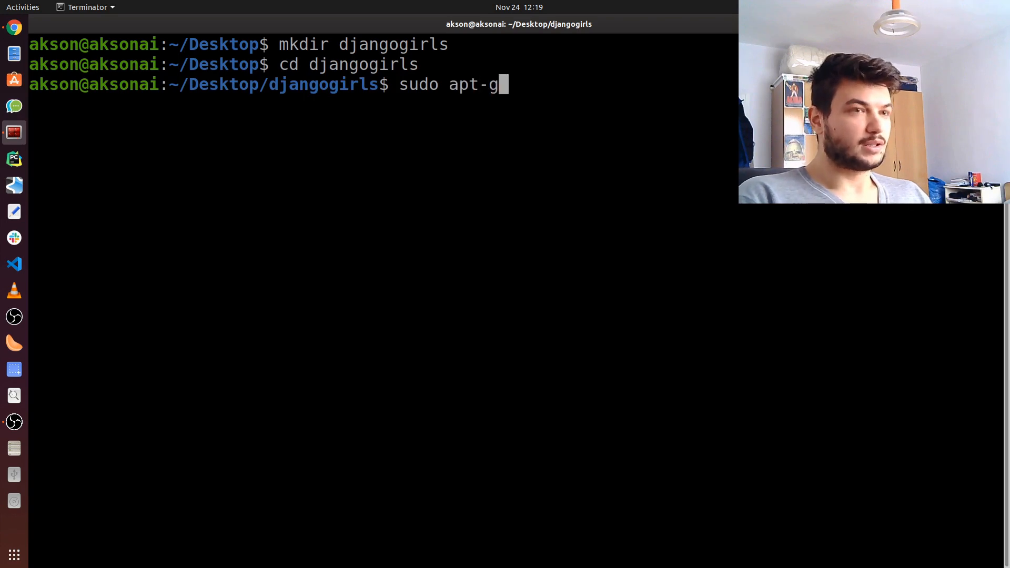
{"action": "type", "text": "et install pytho"}
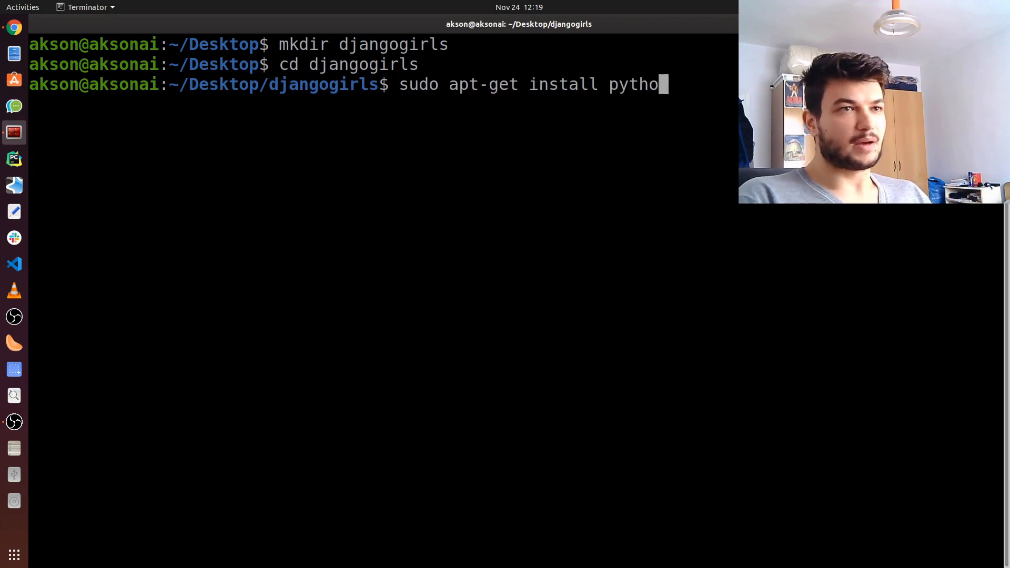
{"action": "type", "text": "n3-v"}
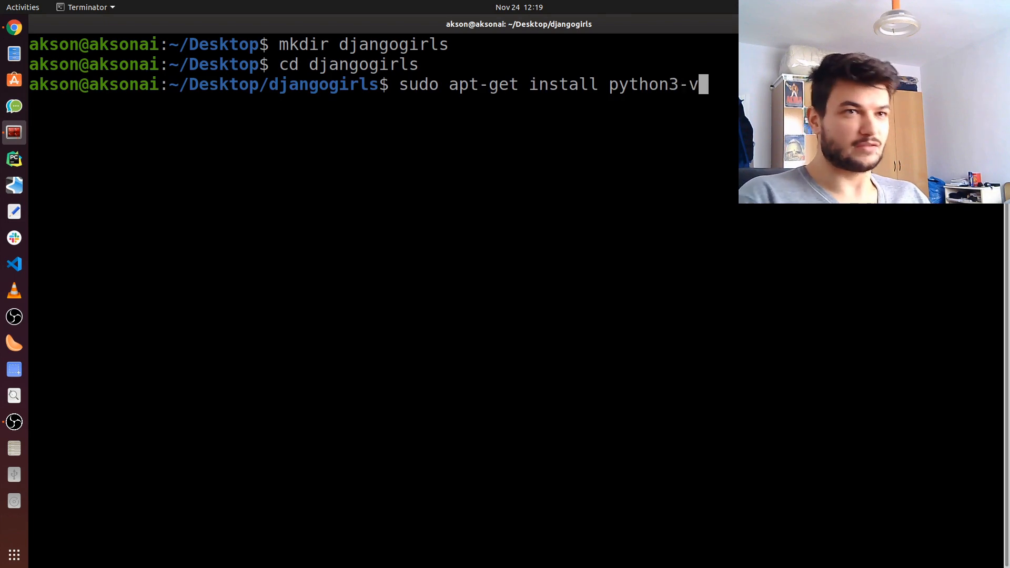
{"action": "type", "text": "env"}
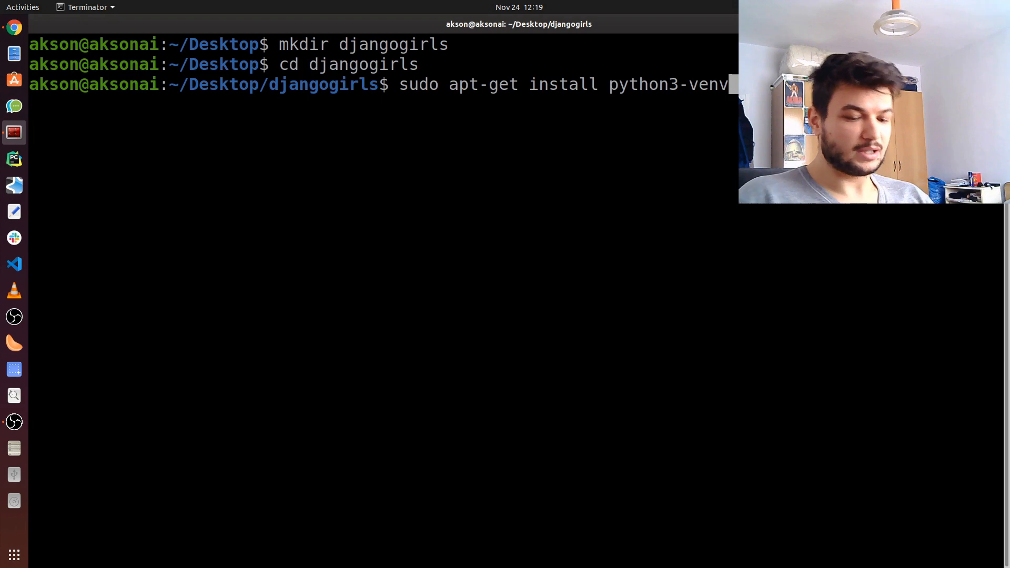
{"action": "key", "text": "Return"}
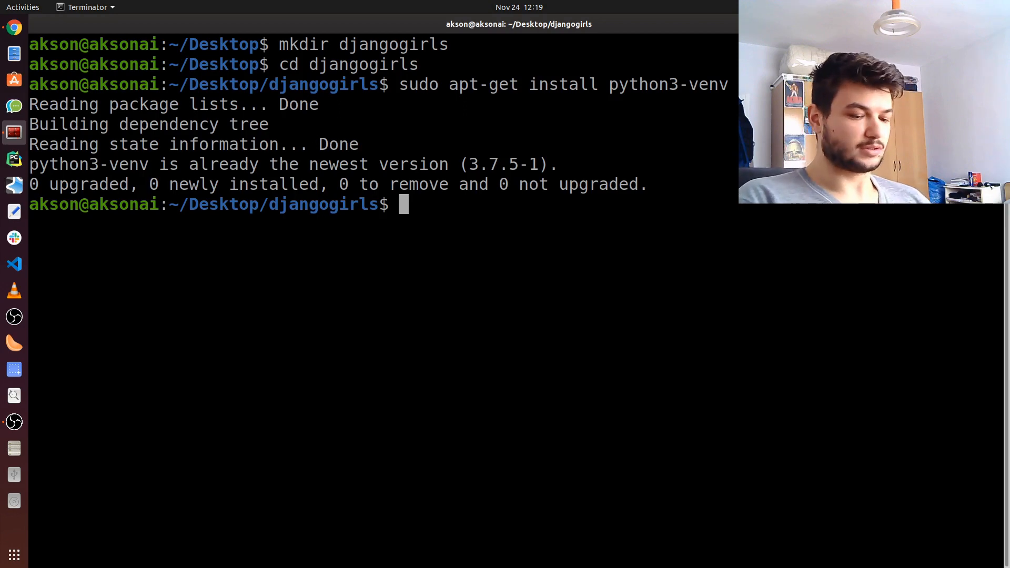
{"action": "type", "text": "pyth"}
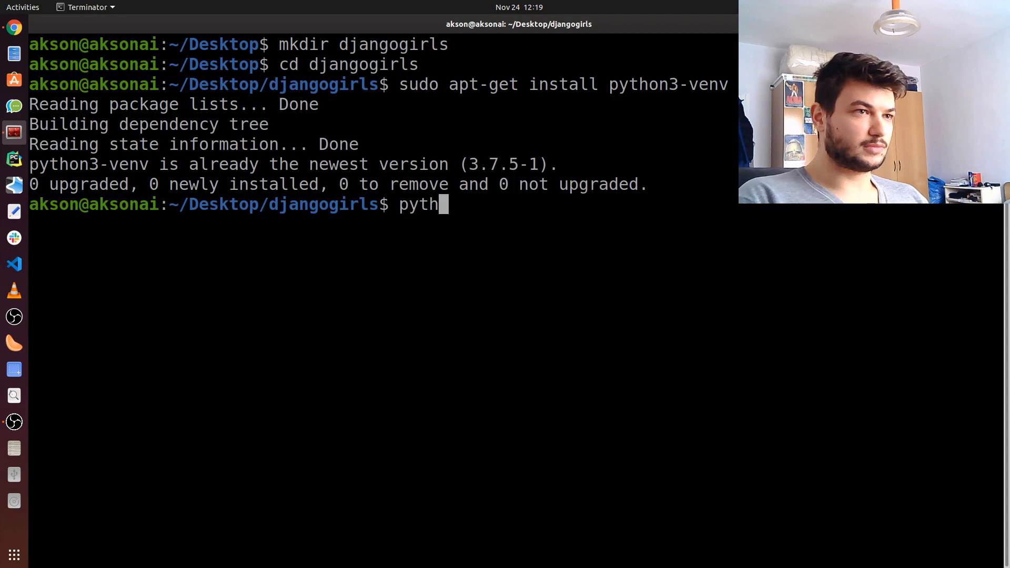
Create the myvenv environment with 'python3 -m venv myvenv' and list the folder to confirm.
{"action": "type", "text": "on3"}
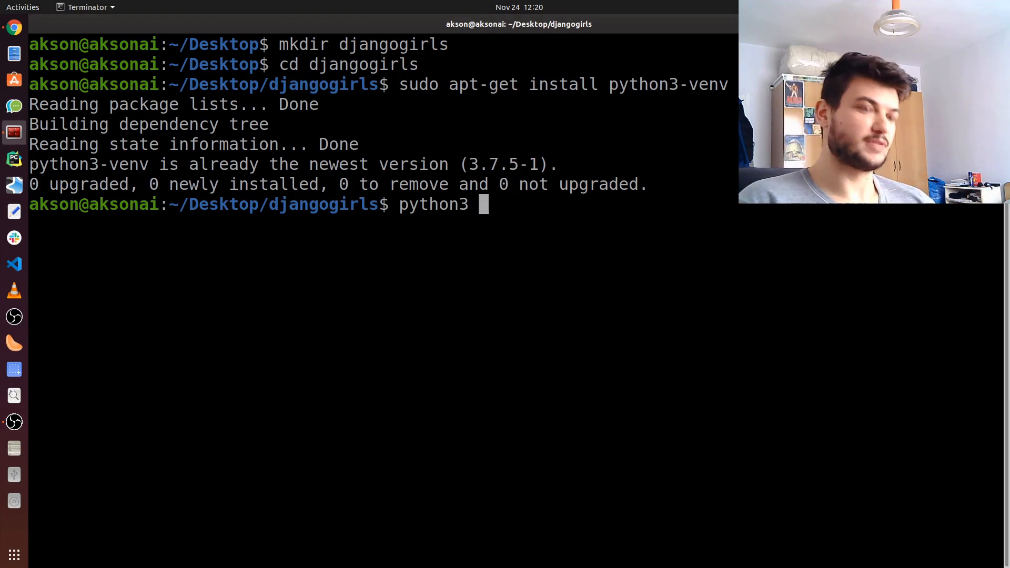
{"action": "type", "text": "0"}
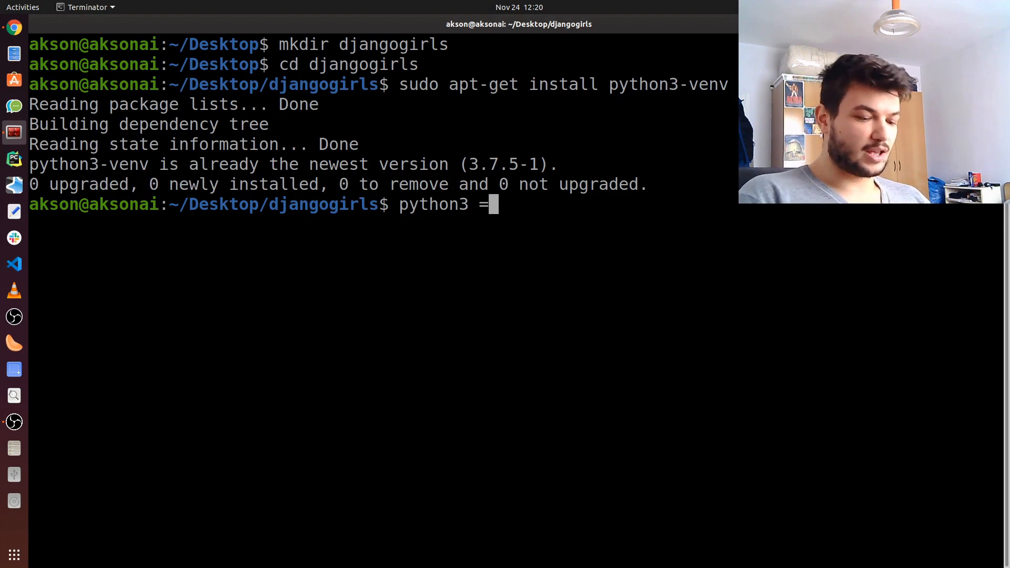
{"action": "key", "text": "BackSpace"}
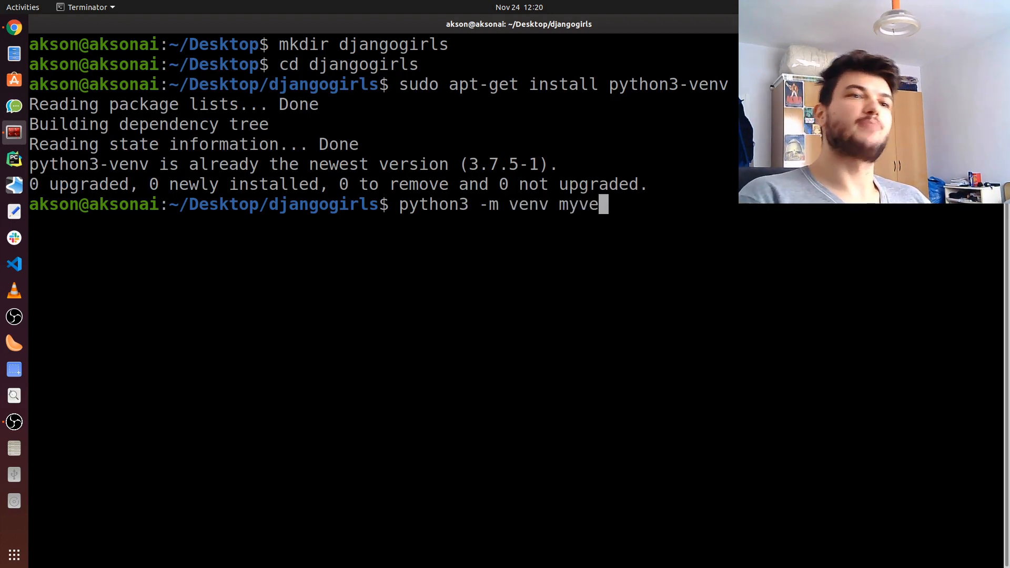
{"action": "type", "text": "nv"}
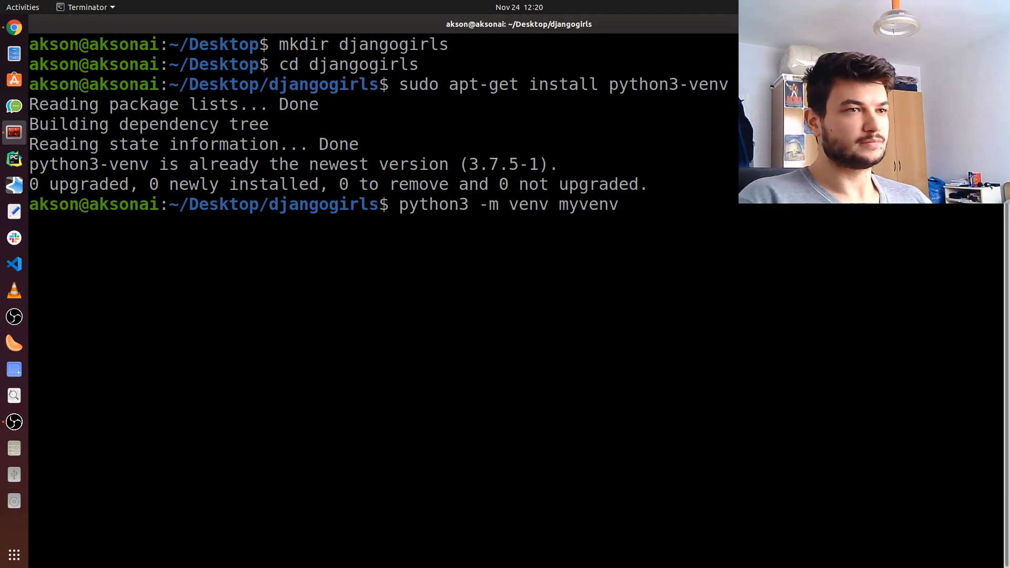
{"action": "key", "text": "Return"}
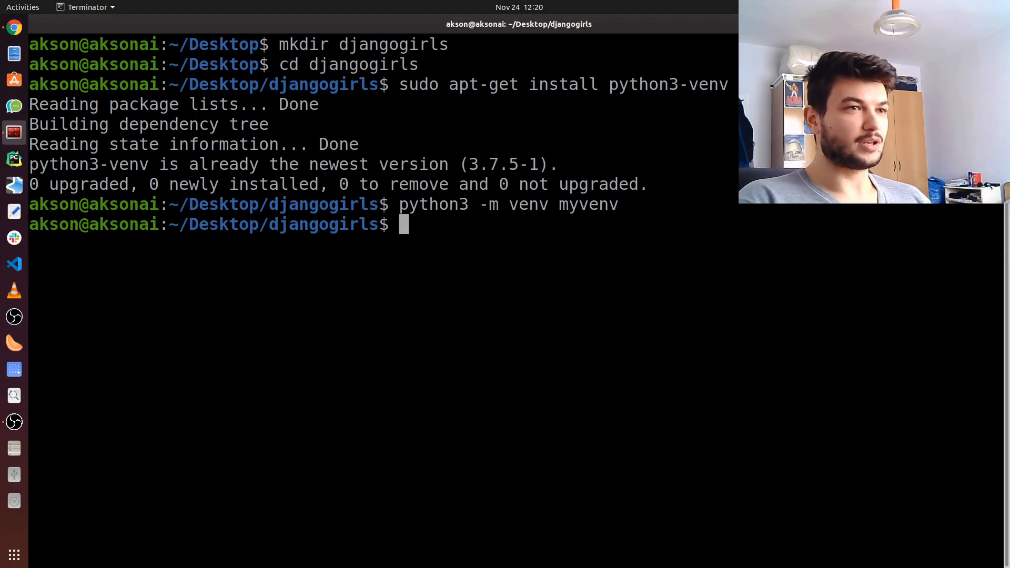
{"action": "type", "text": "ls"}
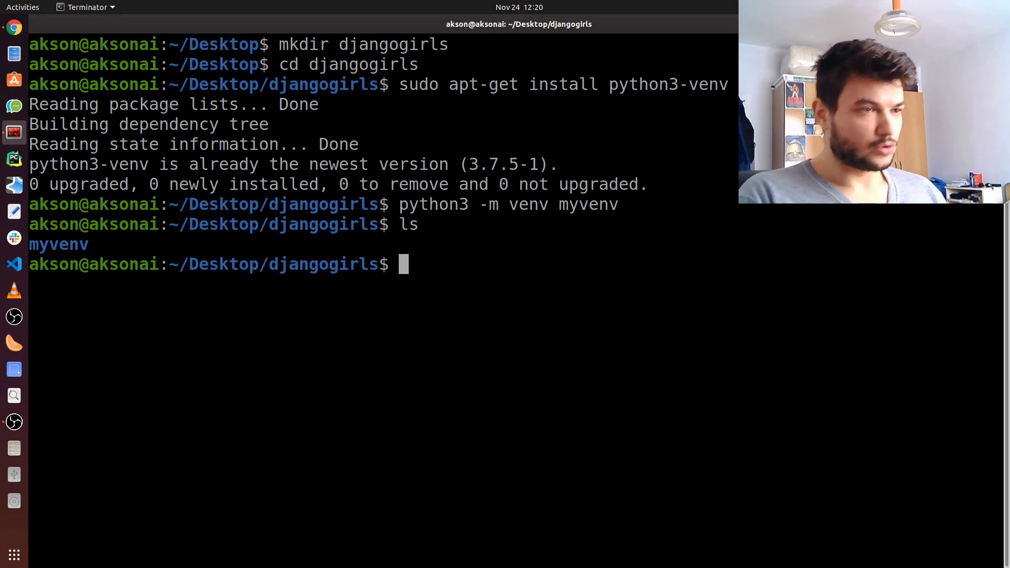
Activate the environment with 'source myvenv/bin/activate' so the prompt shows (myvenv).
{"action": "type", "text": "source"}
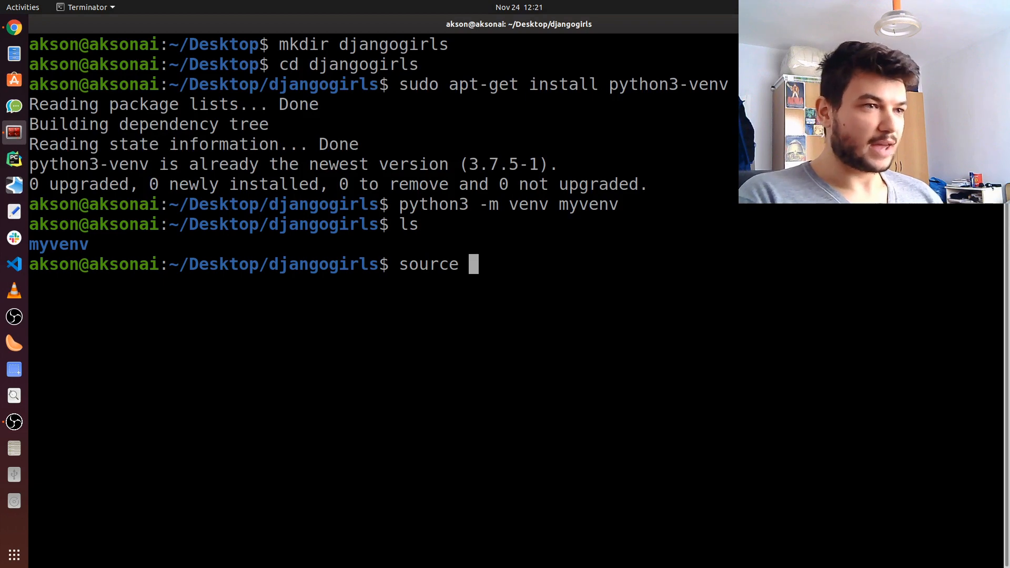
{"action": "type", "text": "m"}
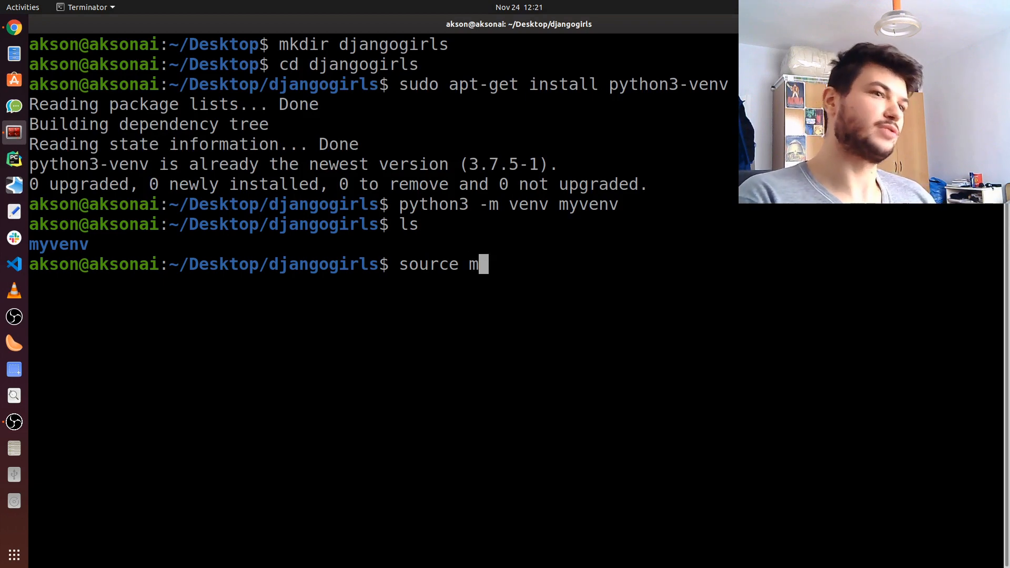
{"action": "type", "text": "yvenv"}
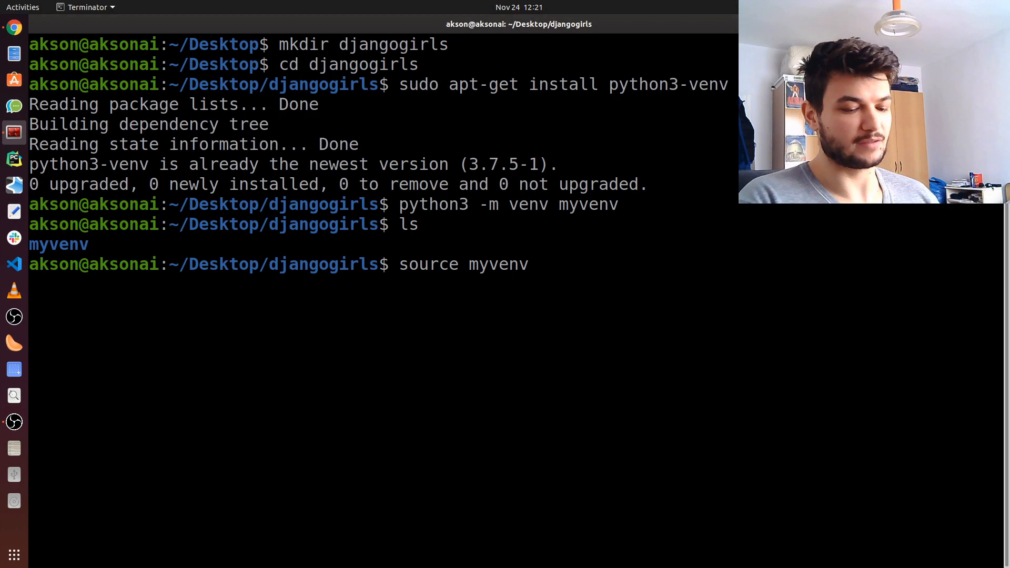
{"action": "type", "text": "/b"}
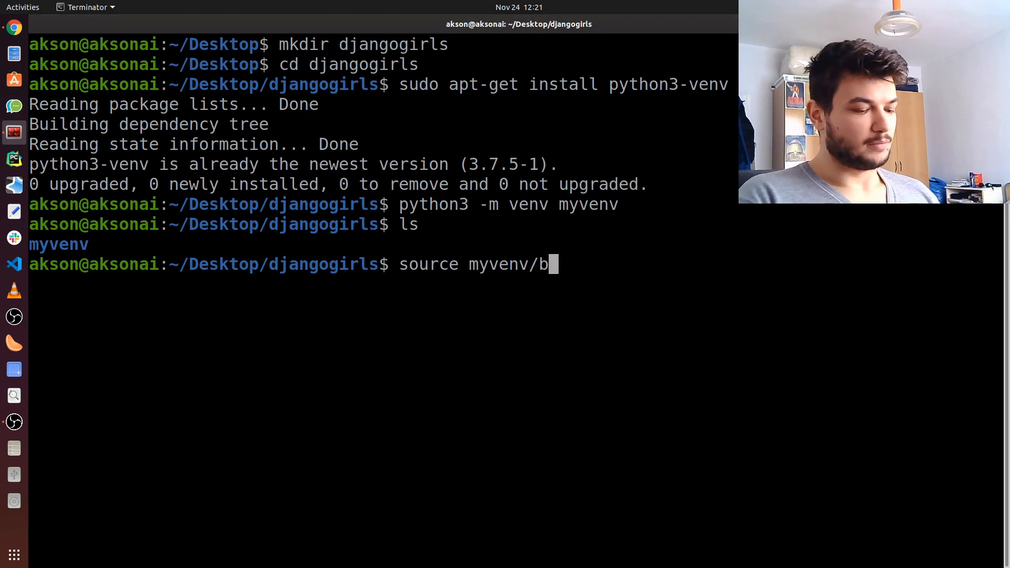
{"action": "type", "text": "in/activate"}
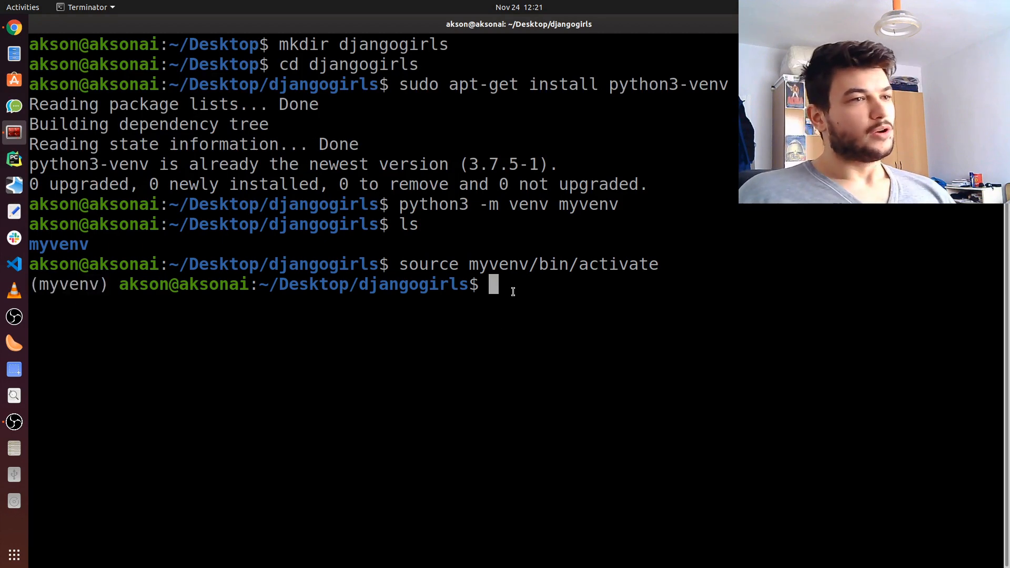
{"action": "mouse_move", "coordinate": [522, 311]}
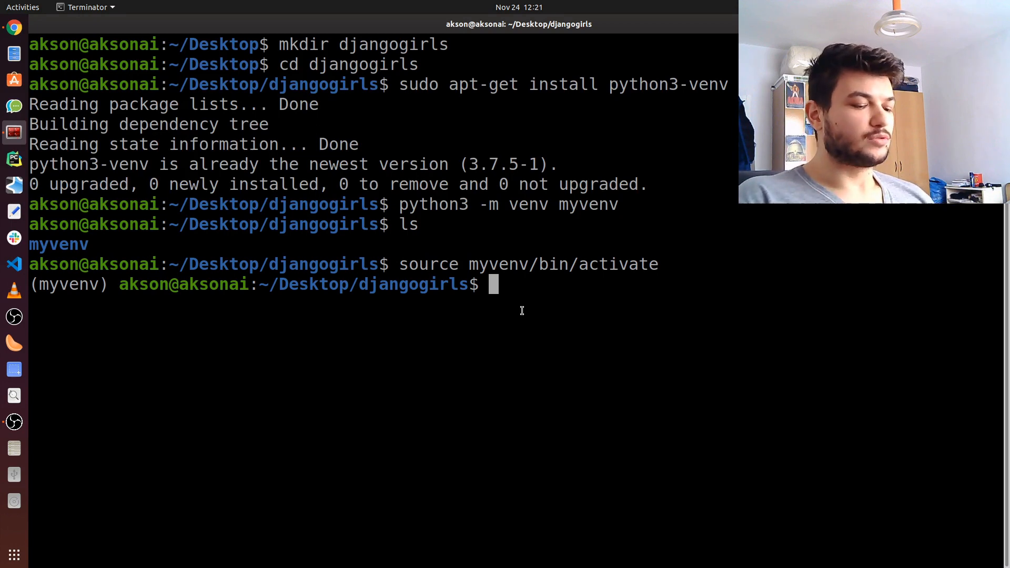
{"action": "type", "text": "touch"}
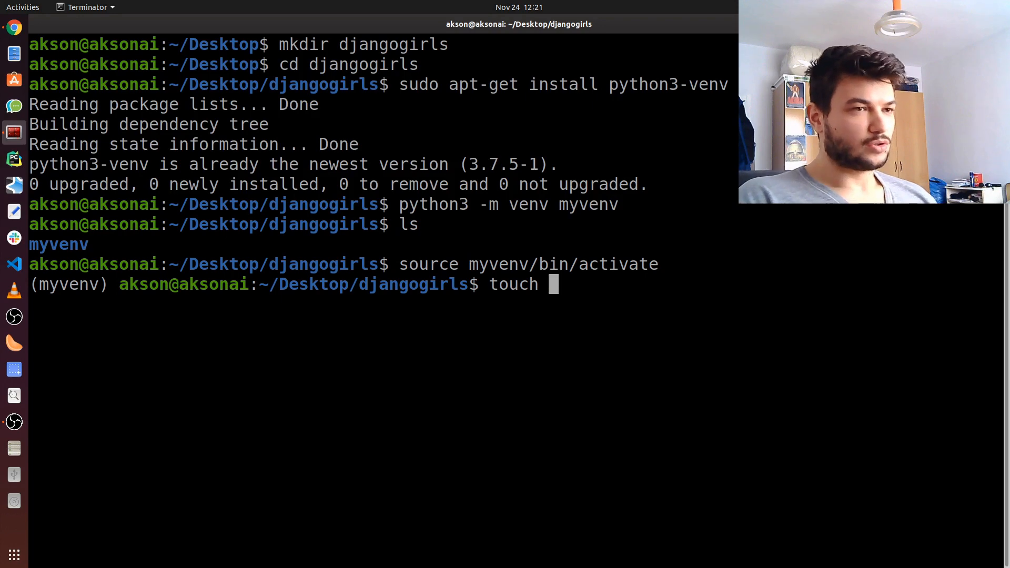
Create requirements.txt with touch and open the Files app from the dock.
{"action": "type", "text": "requirements.txt"}
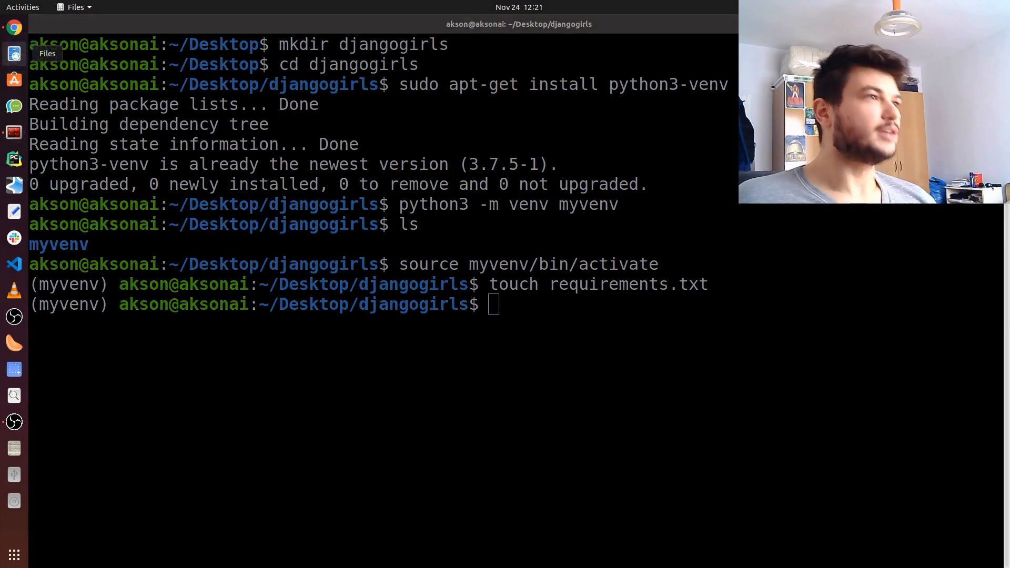
{"action": "left_click", "coordinate": [14, 53]}
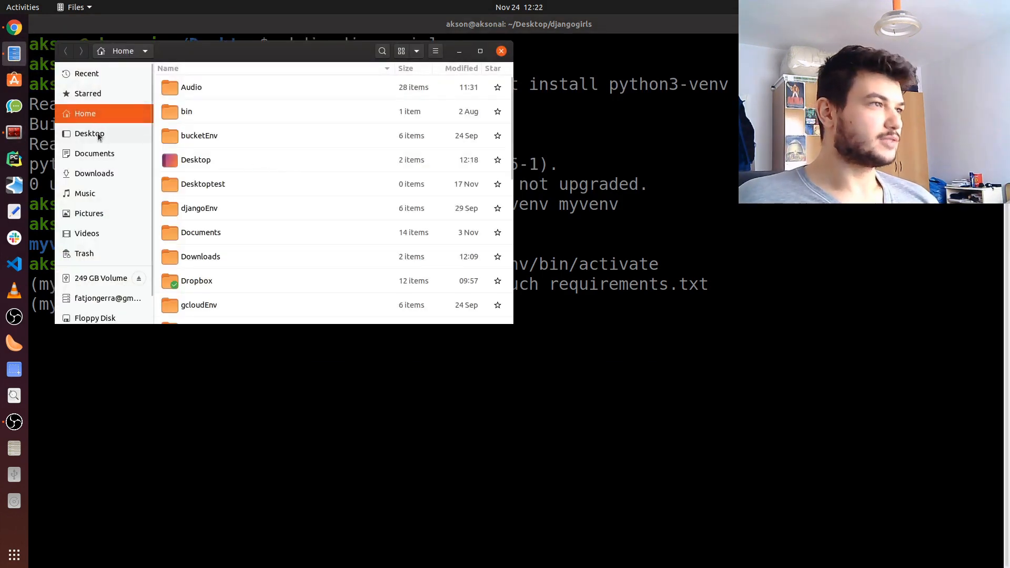
Browse Desktop > djangogirls and open the empty requirements.txt in the text editor.
{"action": "left_click", "coordinate": [89, 133]}
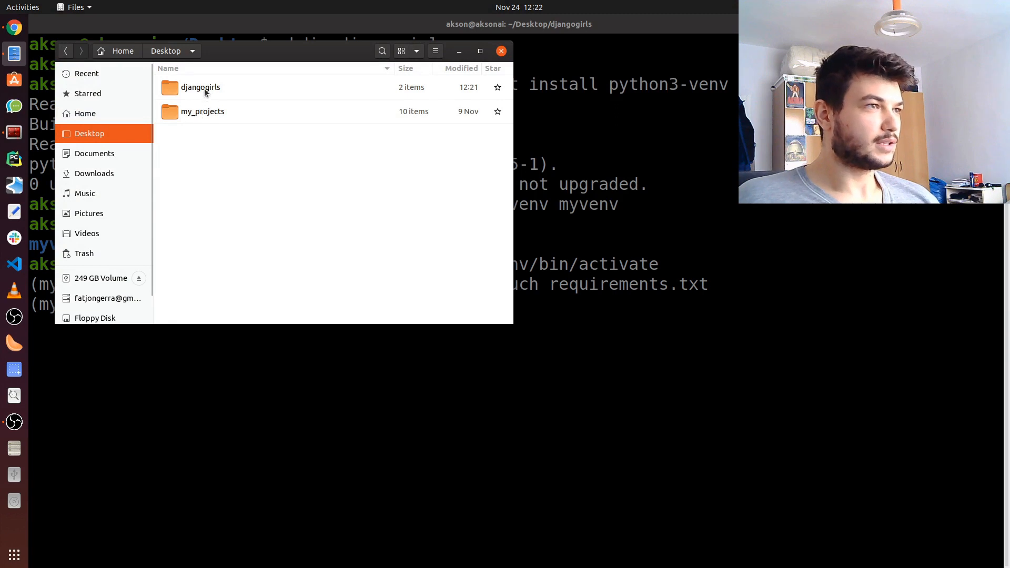
{"action": "double_click", "coordinate": [200, 87]}
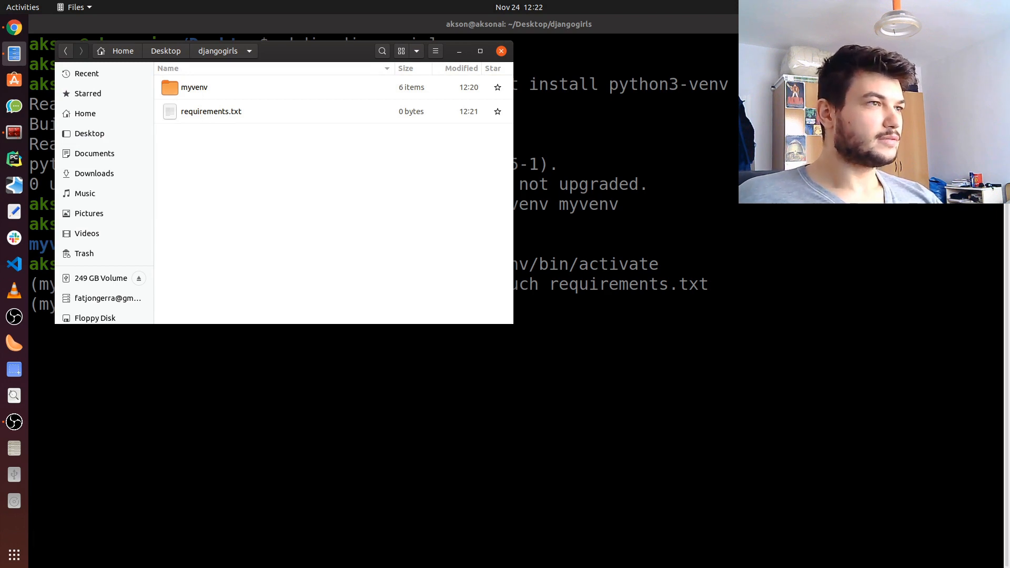
{"action": "double_click", "coordinate": [210, 111]}
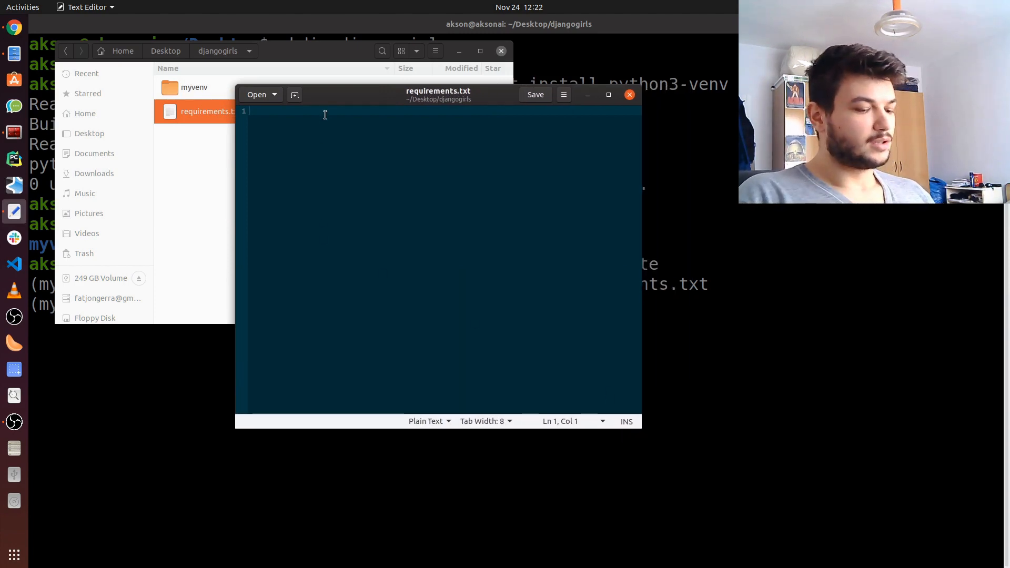
Enter Django~=2.2.4 as the content of requirements.txt.
{"action": "type", "text": "Djang"}
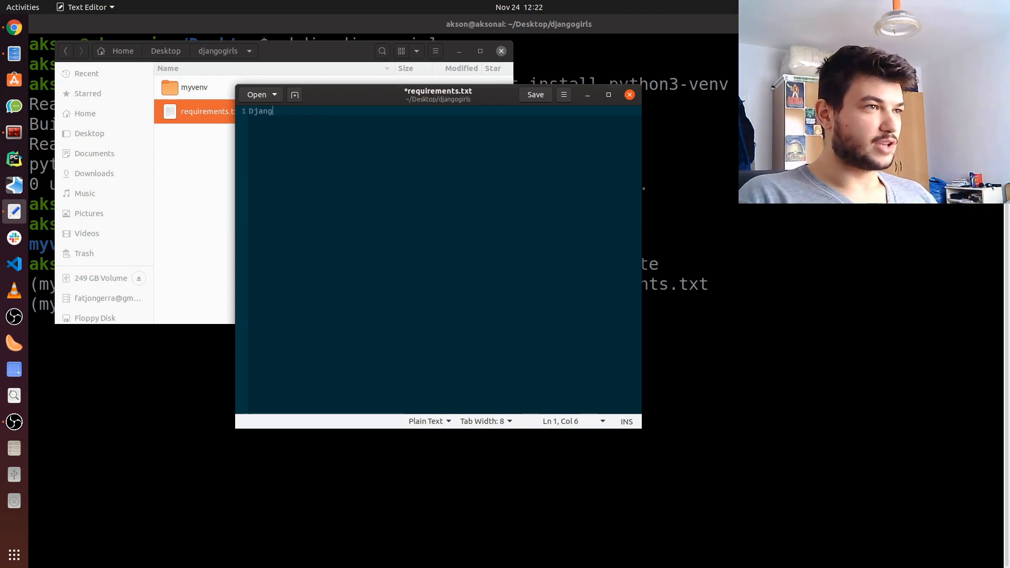
{"action": "type", "text": "~"}
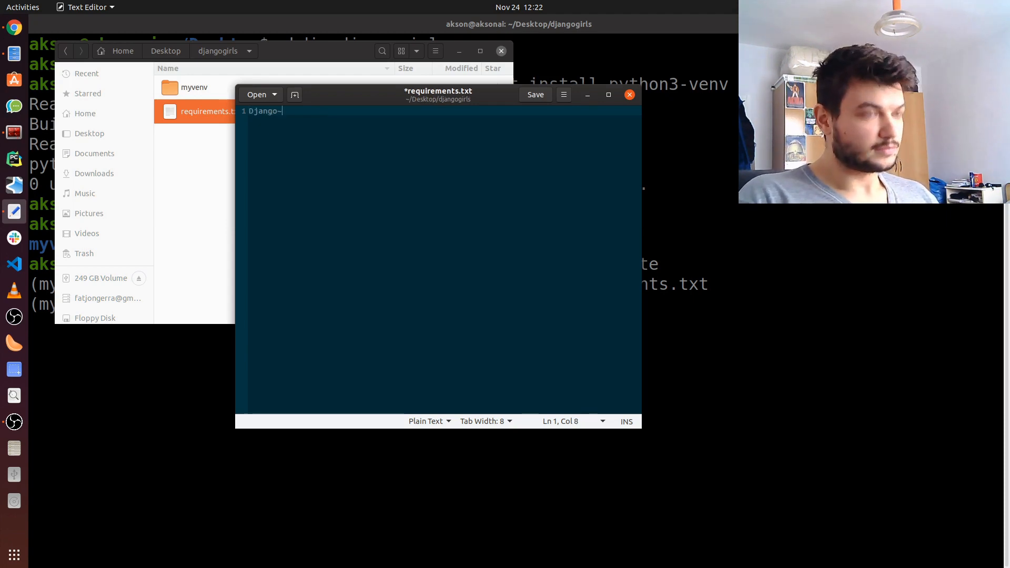
{"action": "type", "text": "=2.2."}
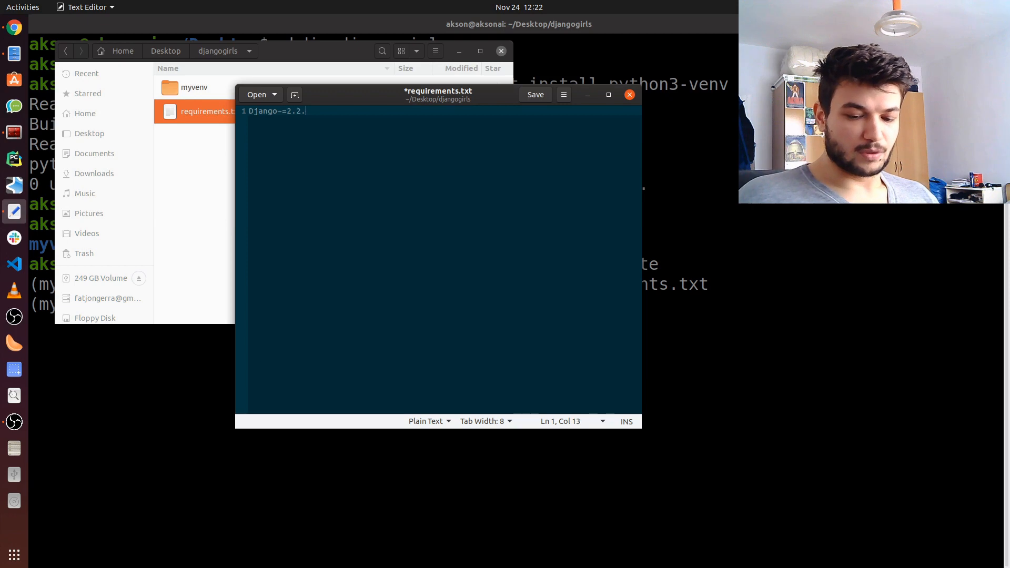
{"action": "type", "text": "4"}
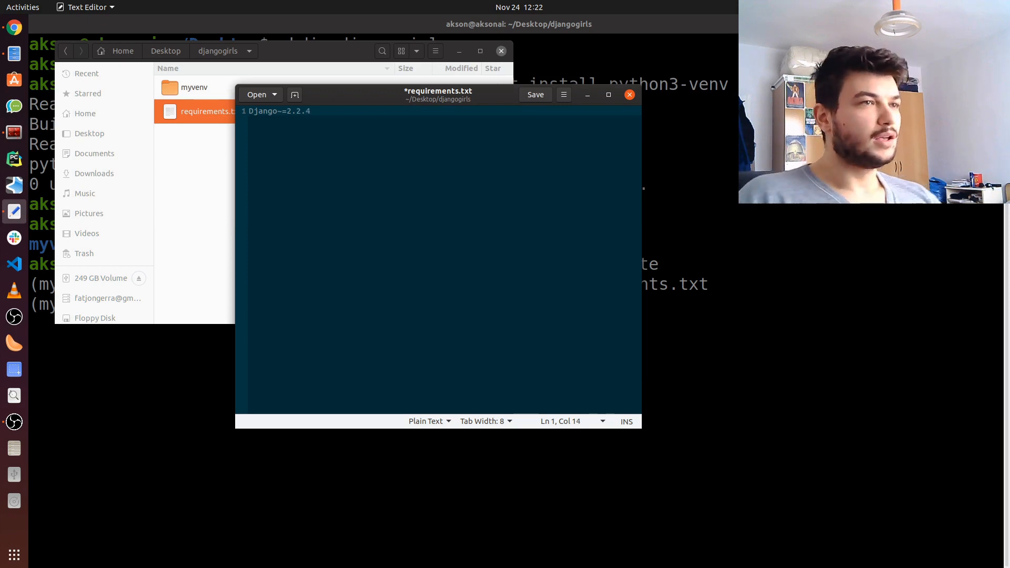
{"action": "key", "text": "ctrl+a"}
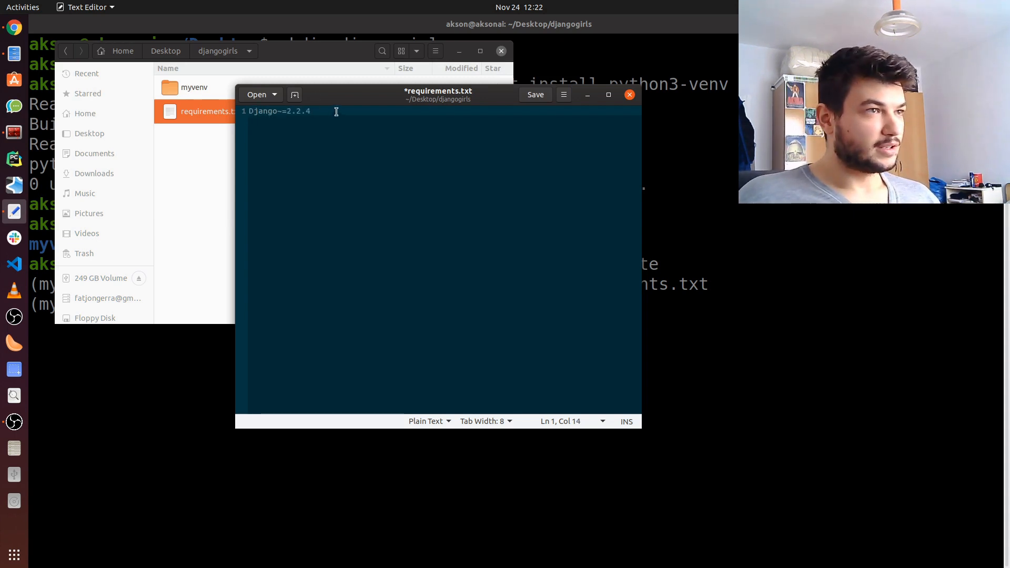
Save requirements.txt and close the Text Editor window.
{"action": "left_click", "coordinate": [535, 95]}
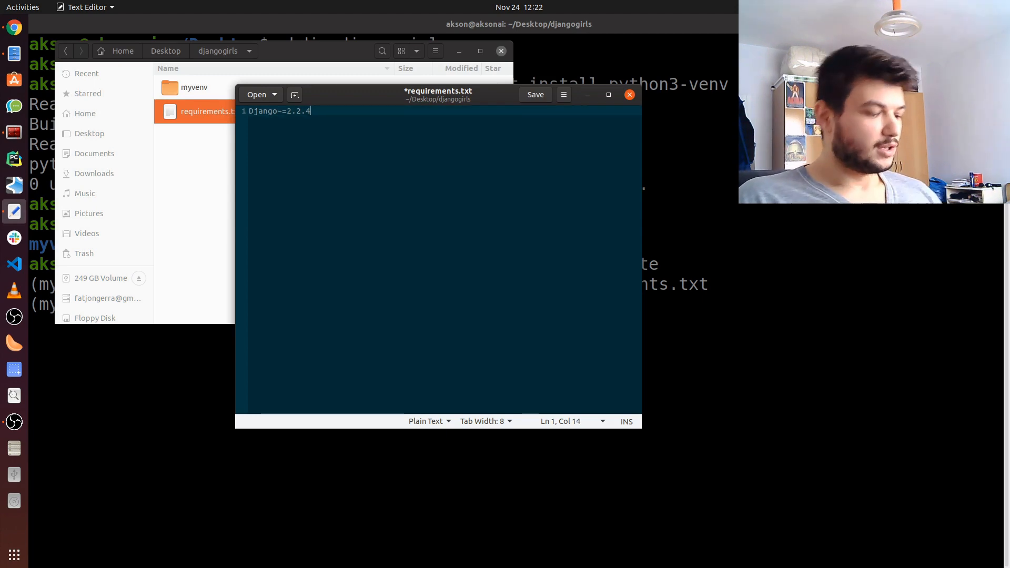
{"action": "left_click", "coordinate": [534, 94]}
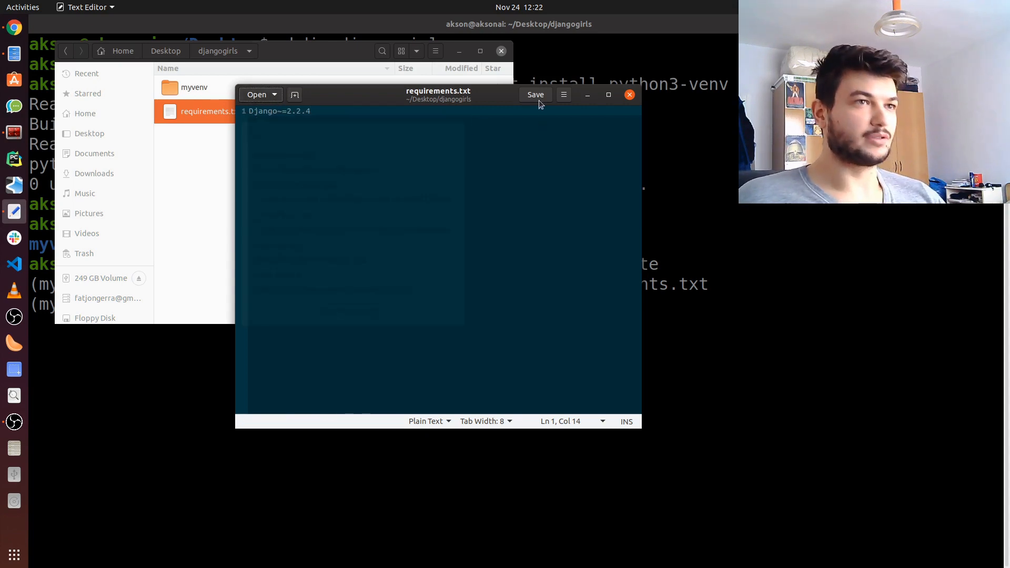
{"action": "left_click", "coordinate": [535, 94]}
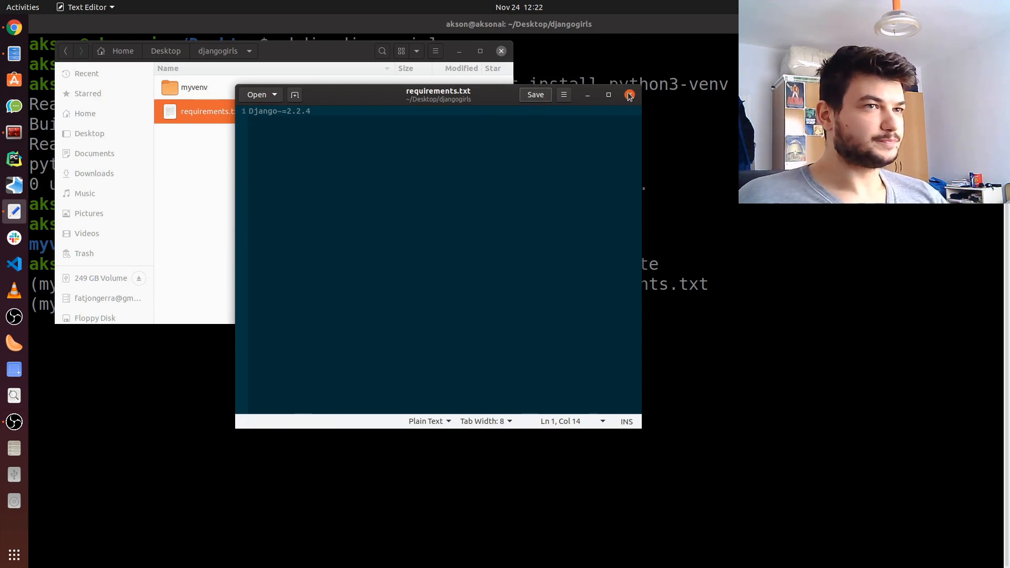
{"action": "left_click", "coordinate": [629, 94]}
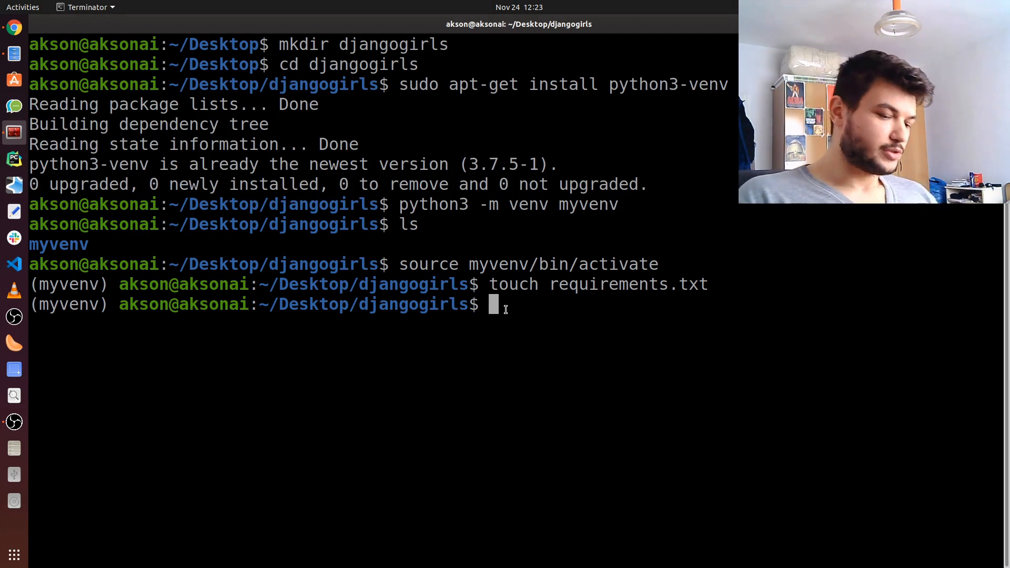
Run pip install --upgrade pip in myvenv, upgrading pip 18.1 to 19.3.1.
{"action": "type", "text": "pi"}
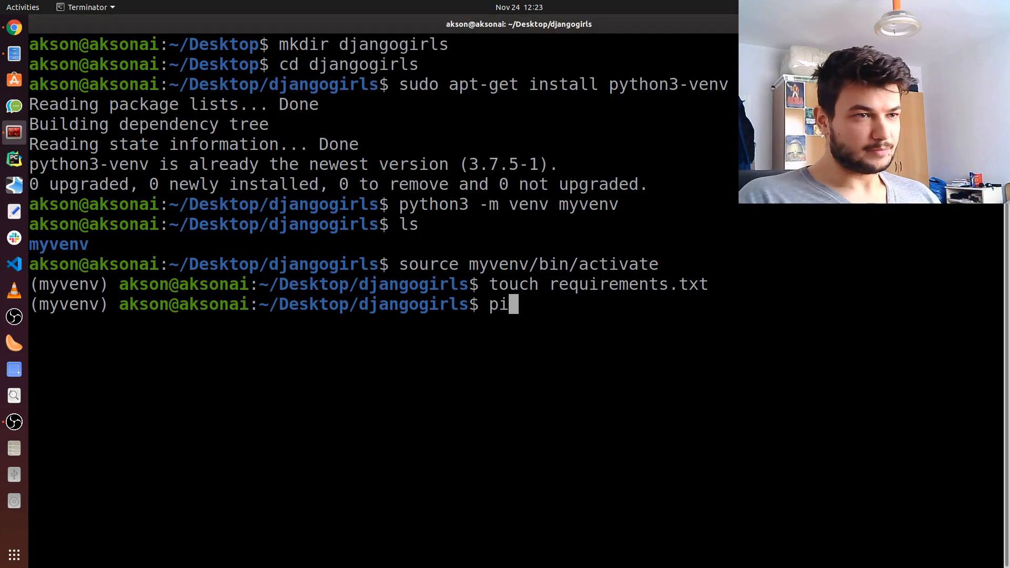
{"action": "type", "text": "p"}
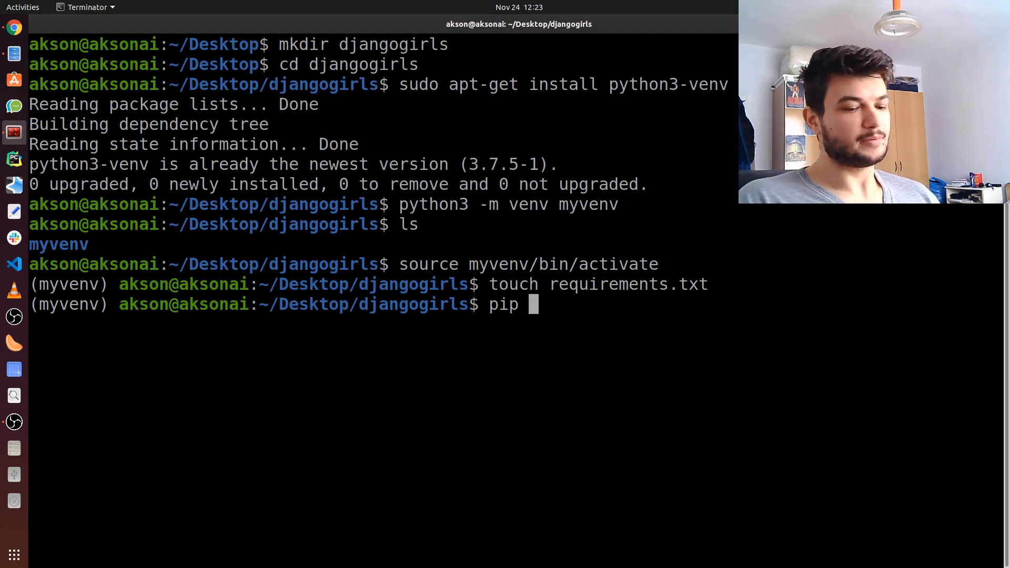
{"action": "type", "text": "install --upgrade pip"}
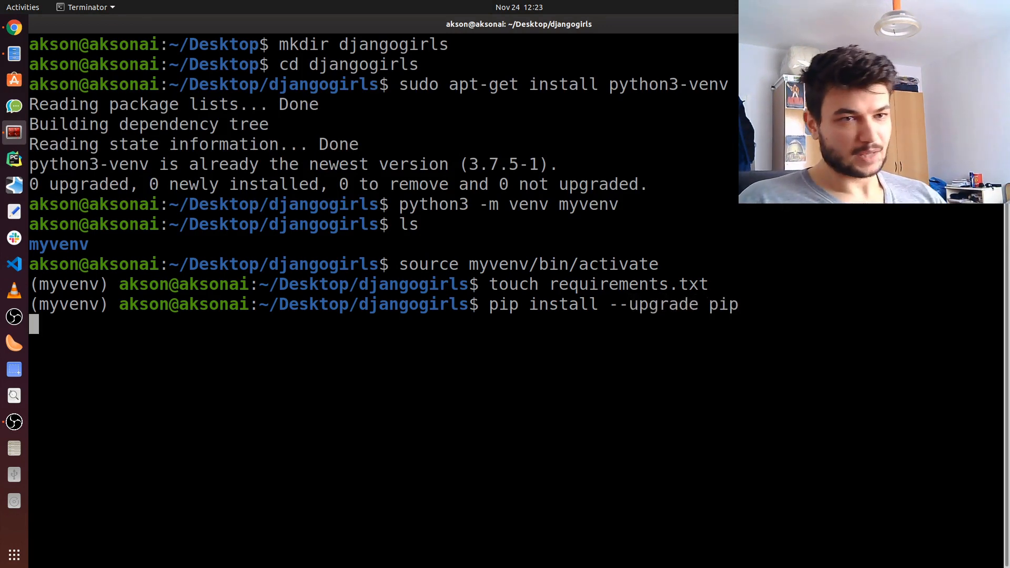
{"action": "key", "text": "Return"}
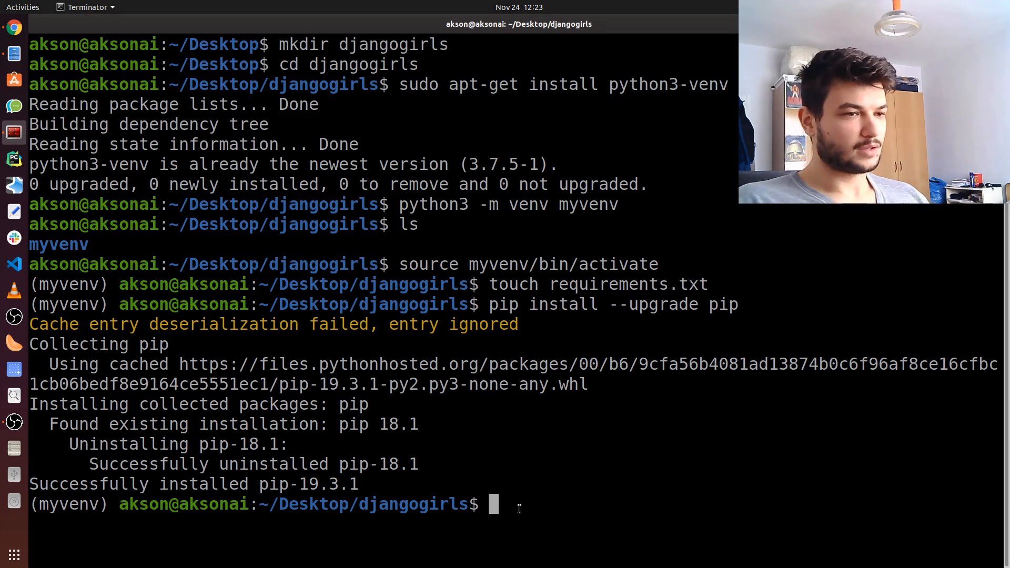
Enter 'pip install -r requirements.txt' at the prompt without running it, highlighting the file name.
{"action": "type", "text": "pip install -r requi"}
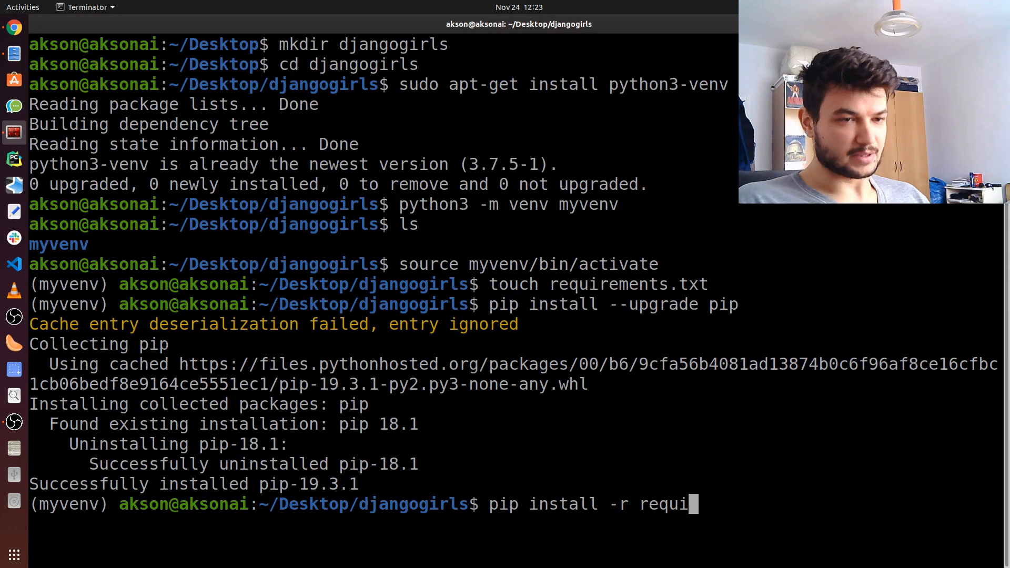
{"action": "type", "text": "rements.txt"}
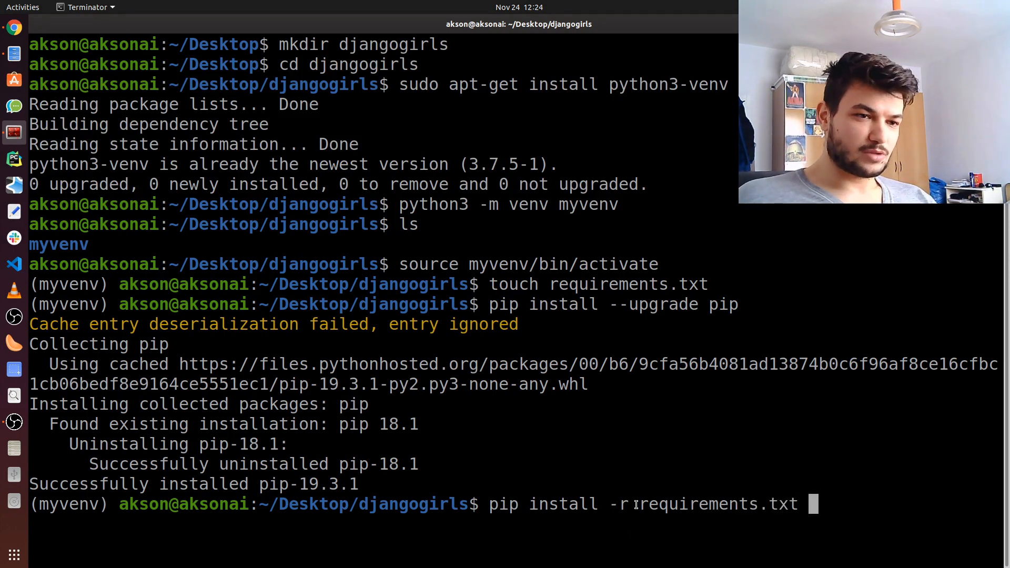
{"action": "double_click", "coordinate": [718, 505]}
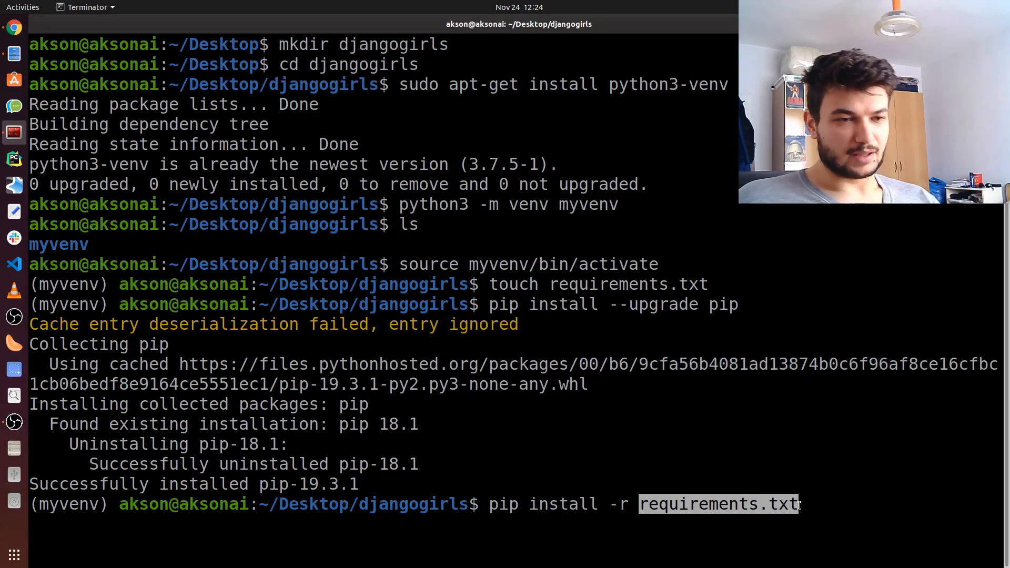